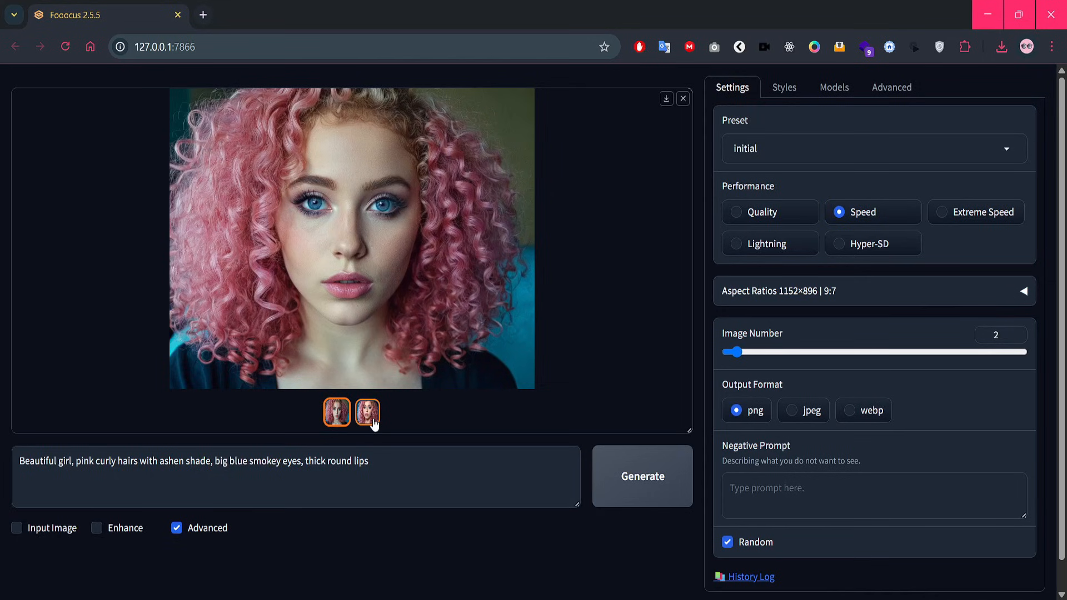
Flip between the two previously generated portraits in the gallery
left_click(336, 412)
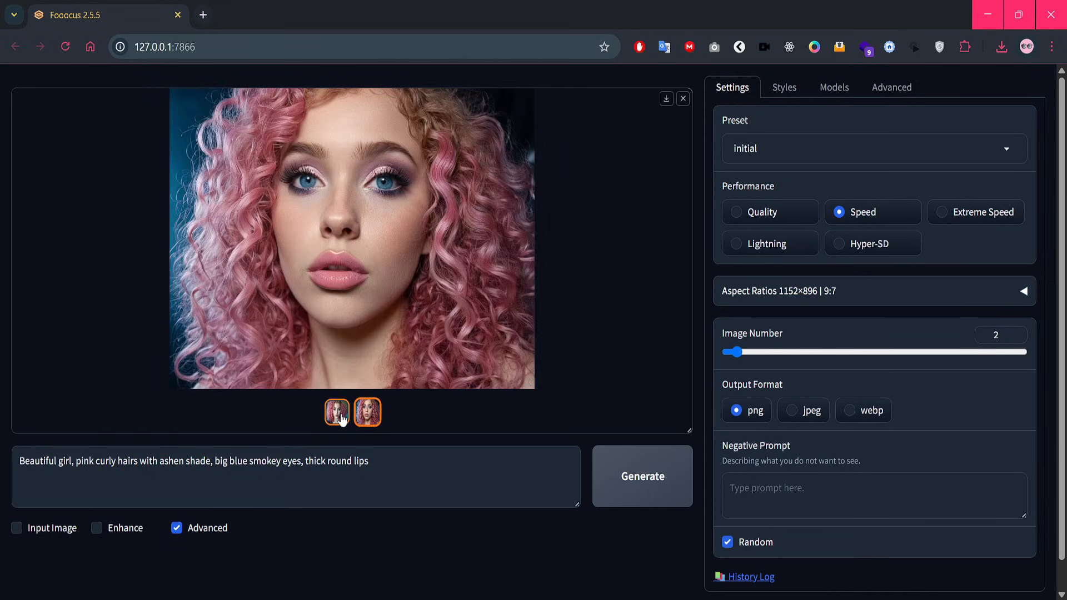
left_click(367, 412)
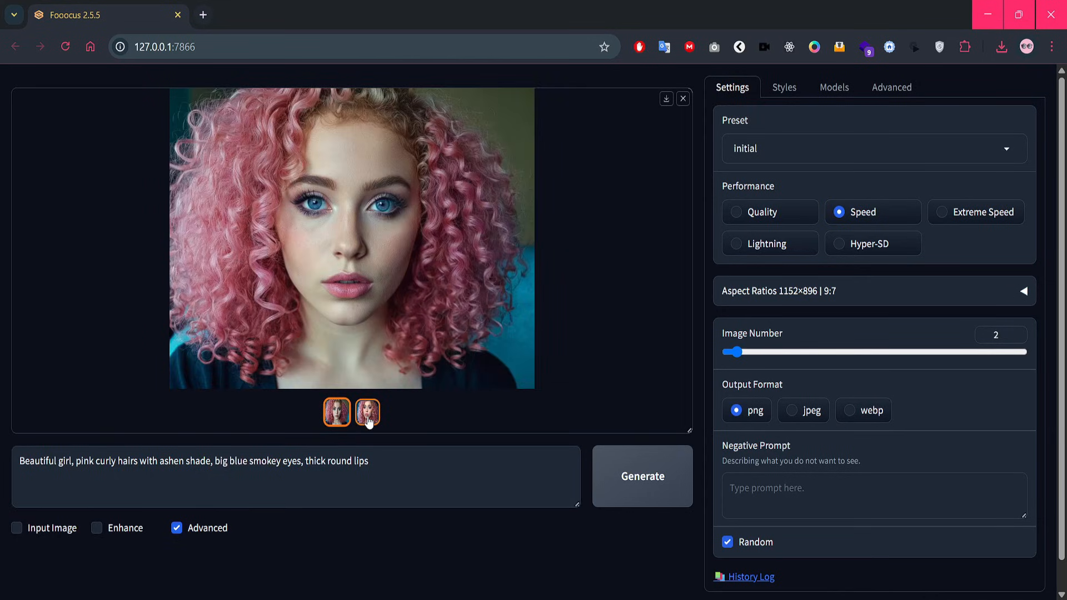
left_click(367, 412)
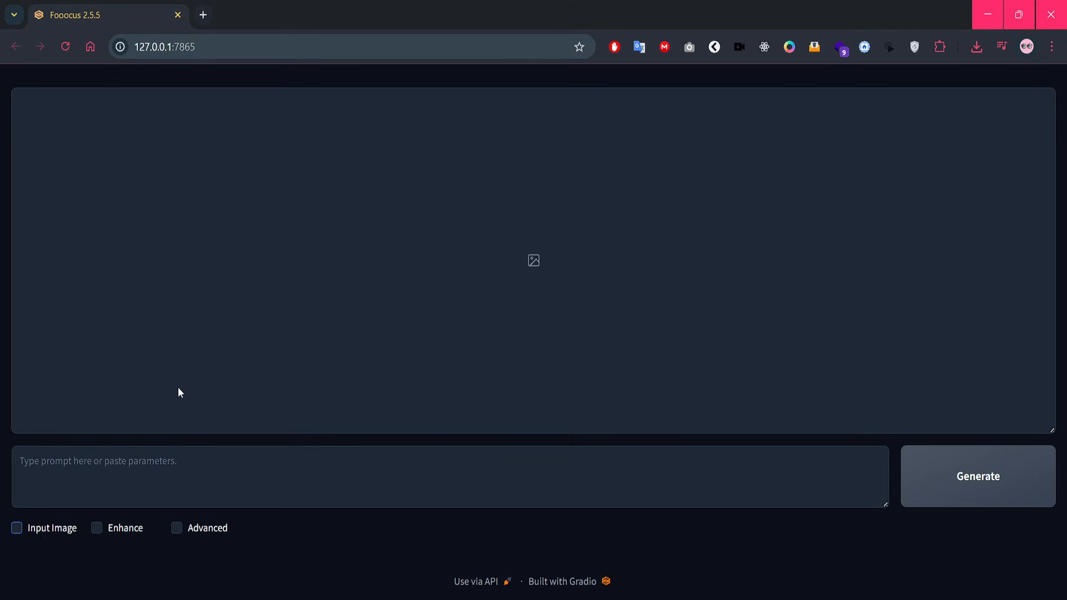
mouse_move(177, 398)
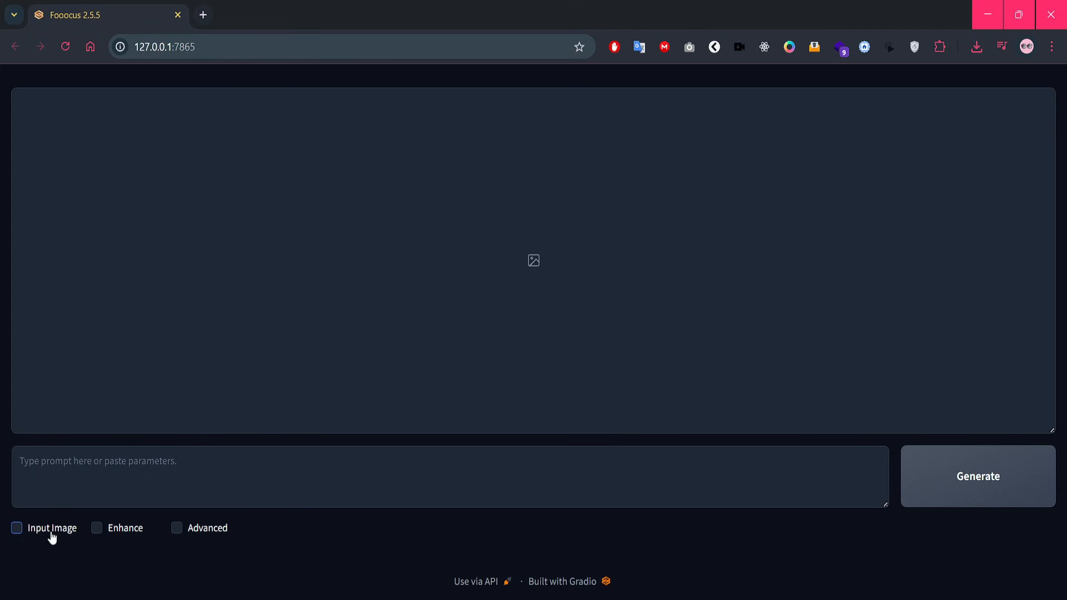
Enable Input Image and its Advanced stop-at, weight and mode settings for the four slots
left_click(16, 527)
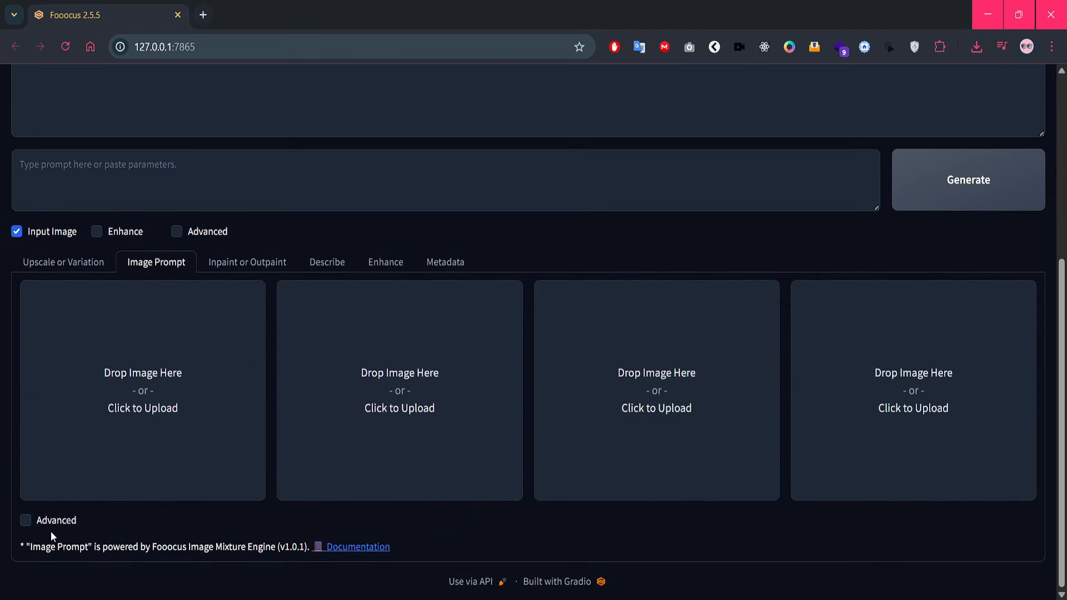
mouse_move(168, 278)
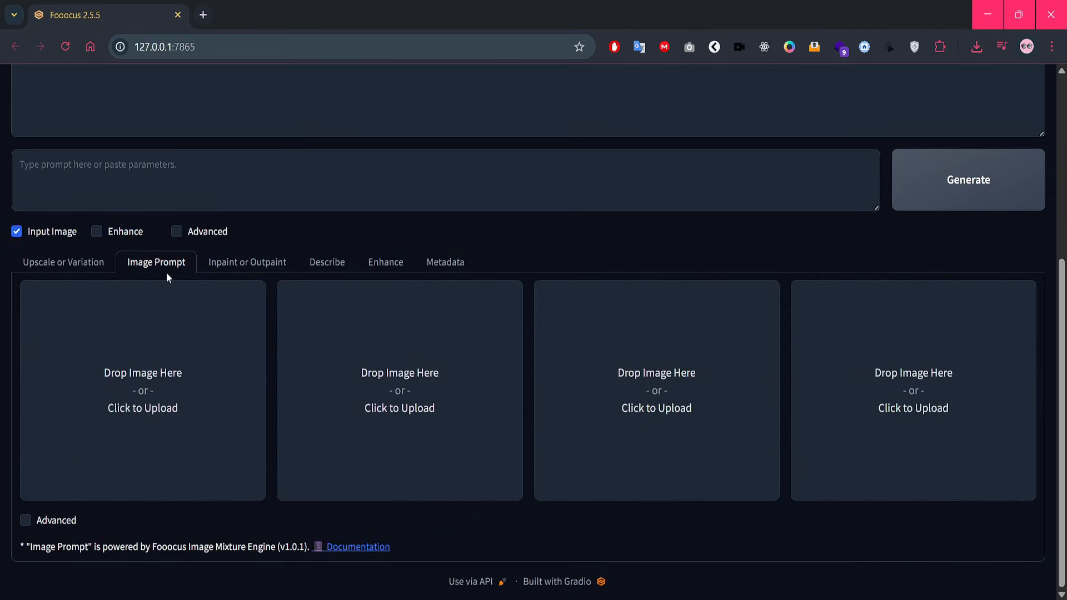
mouse_move(172, 276)
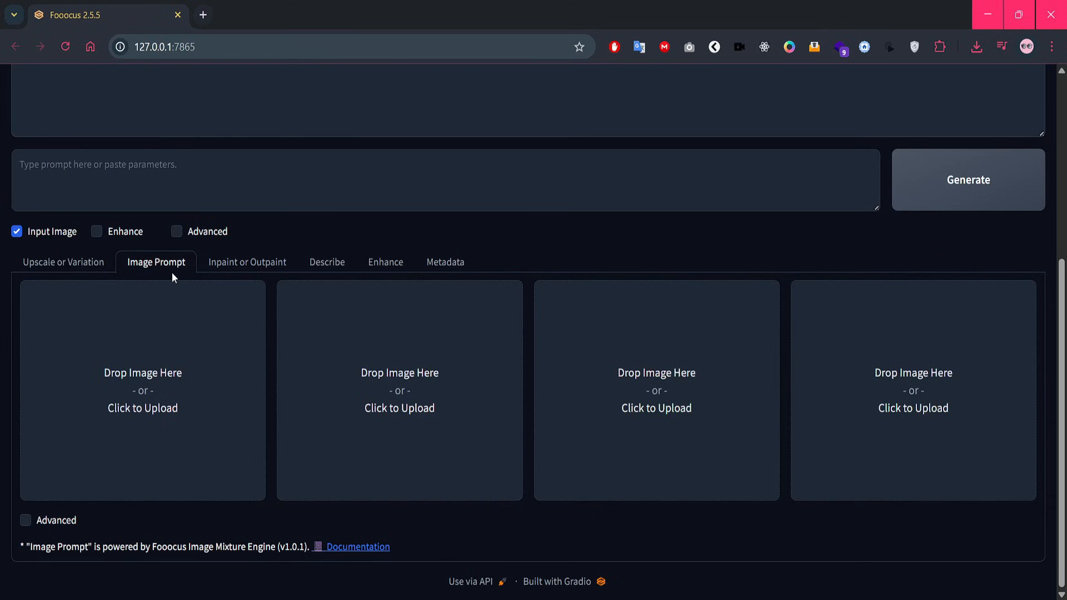
mouse_move(167, 333)
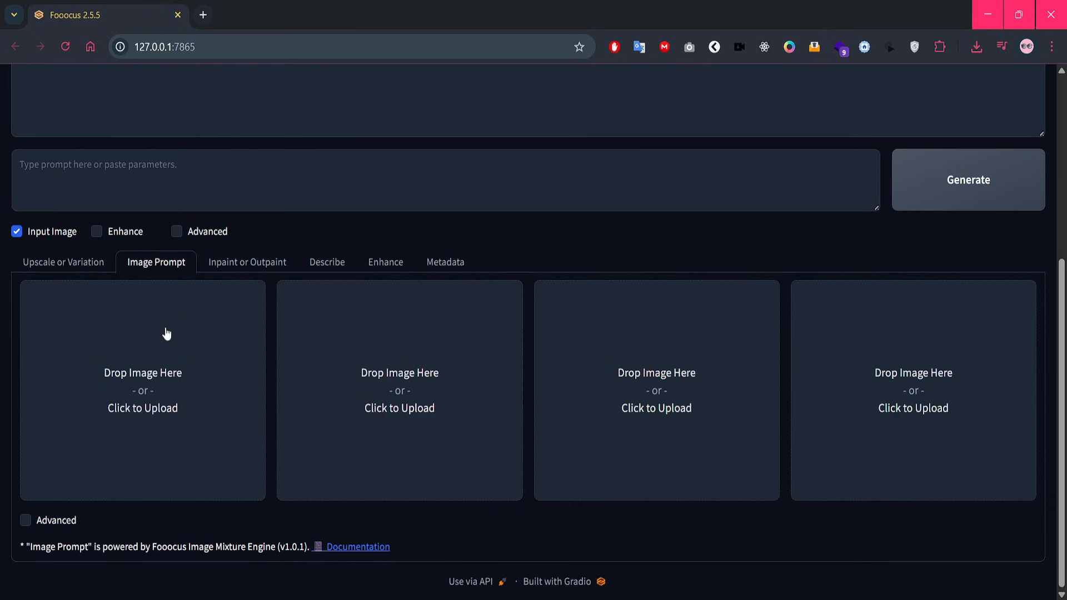
left_click(25, 520)
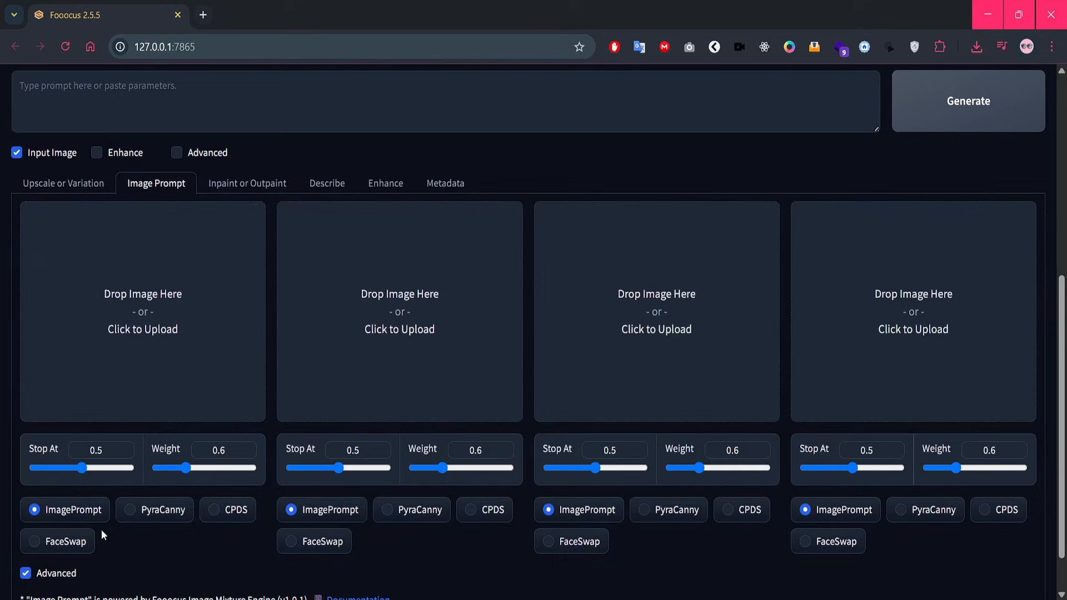
scroll("down", 3)
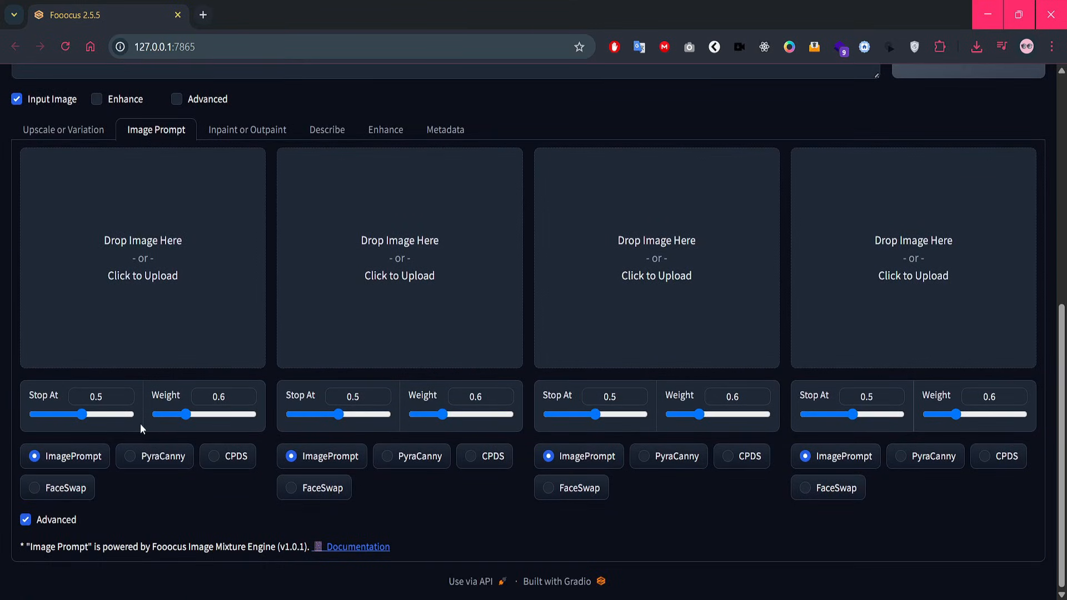
mouse_move(168, 491)
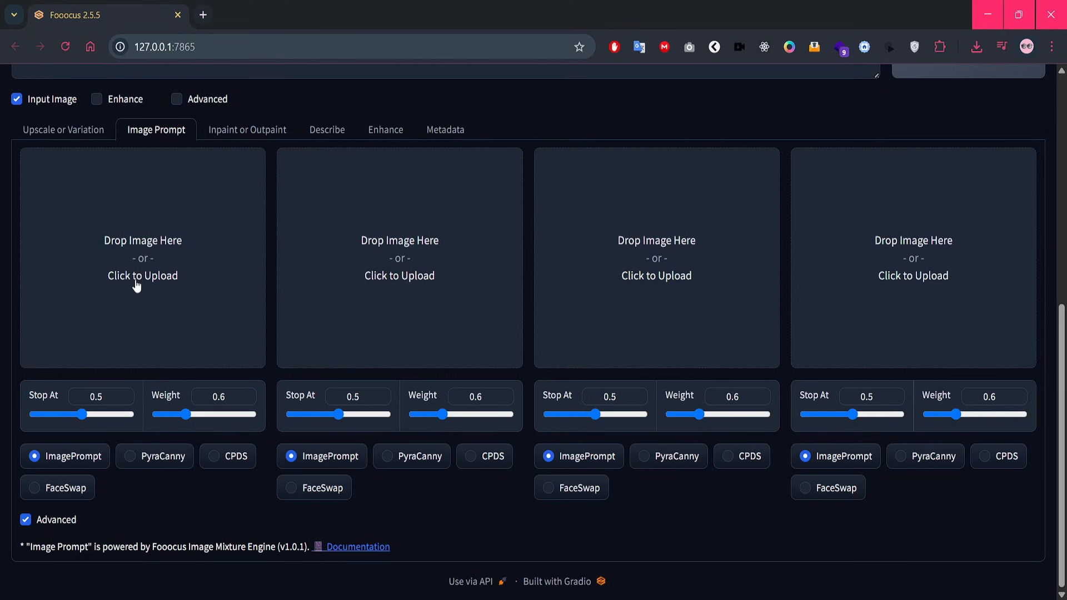
Load the pink-haired portrait into slot one as FaceSwap with Stop At 0.9, weight 0.75
left_click(142, 276)
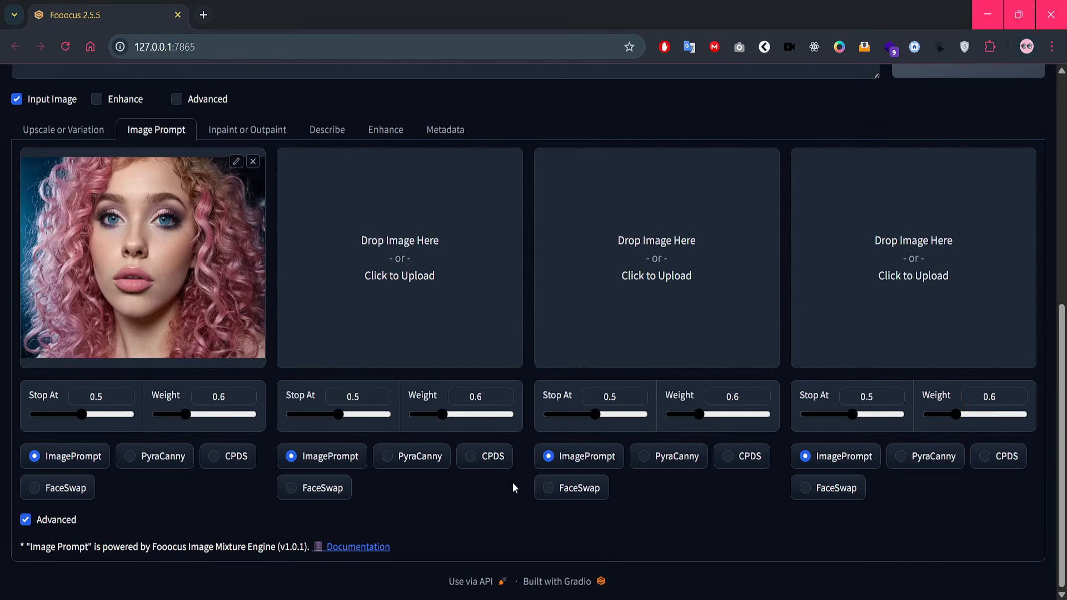
mouse_move(361, 514)
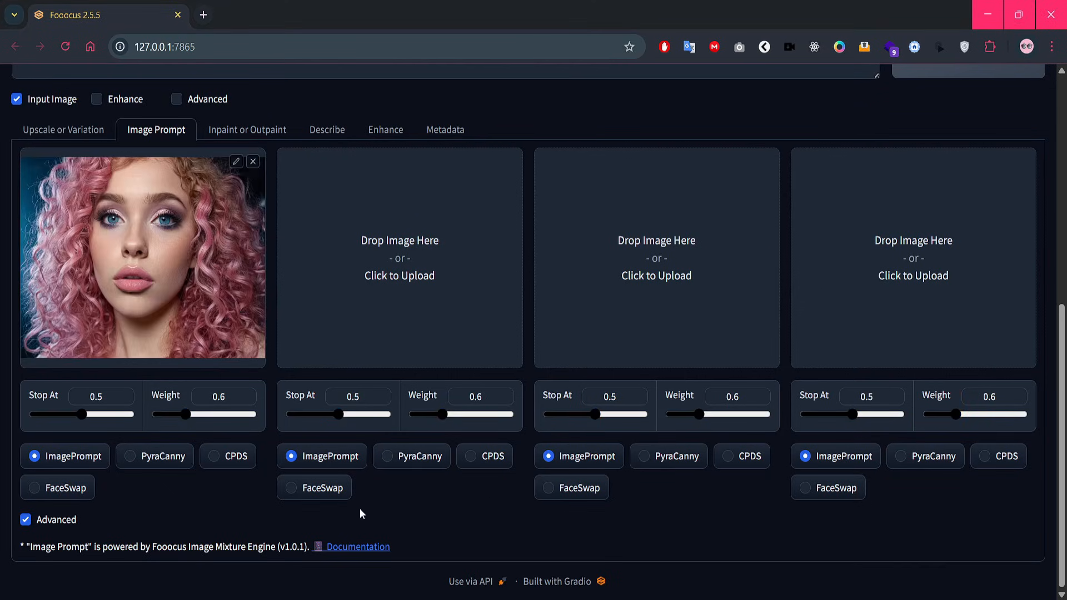
mouse_move(206, 490)
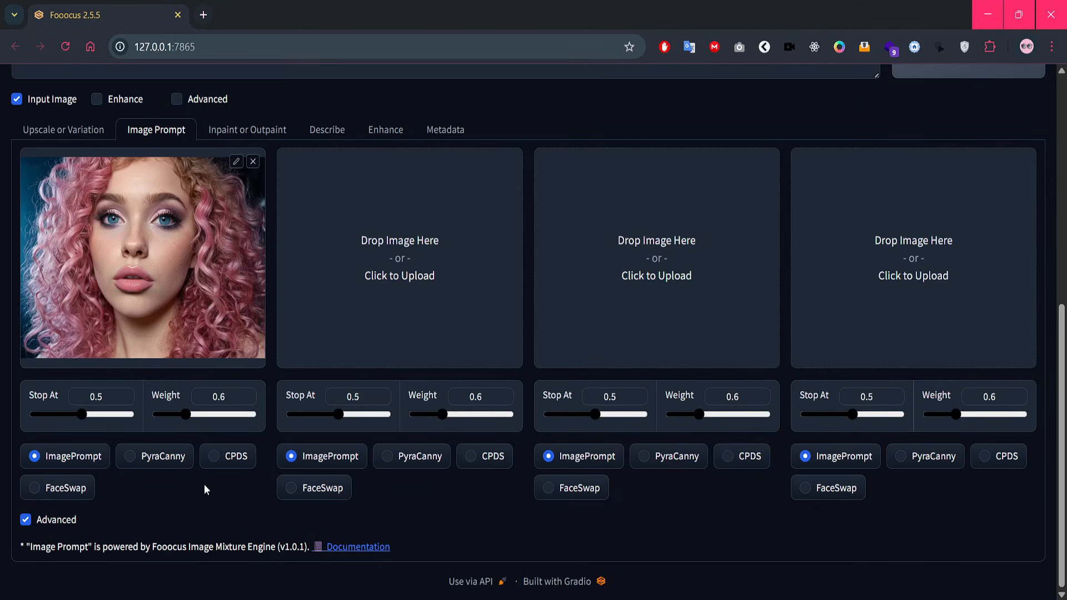
left_click(33, 487)
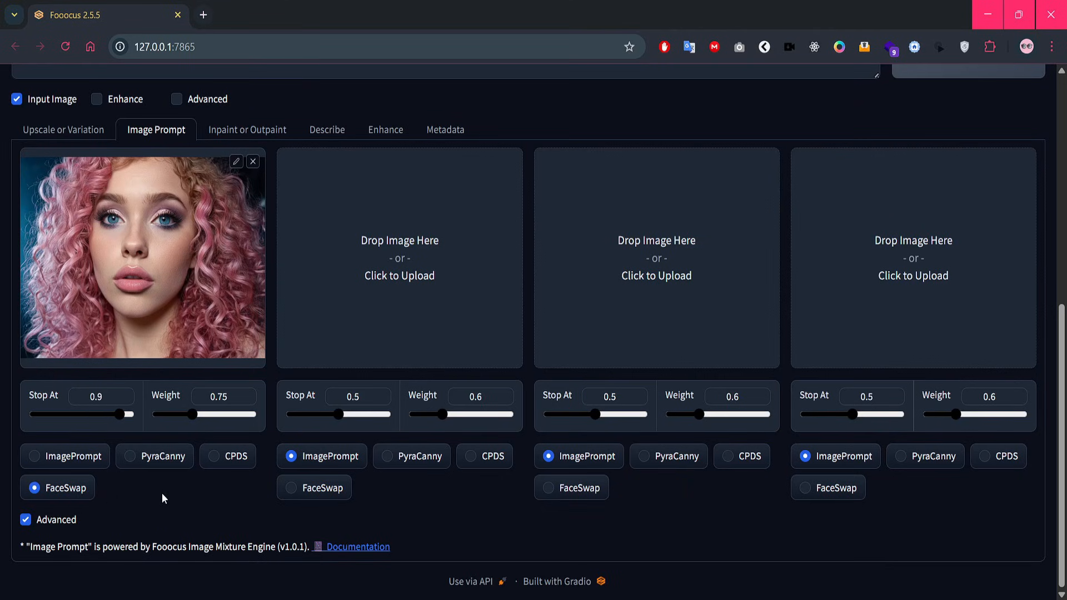
mouse_move(85, 431)
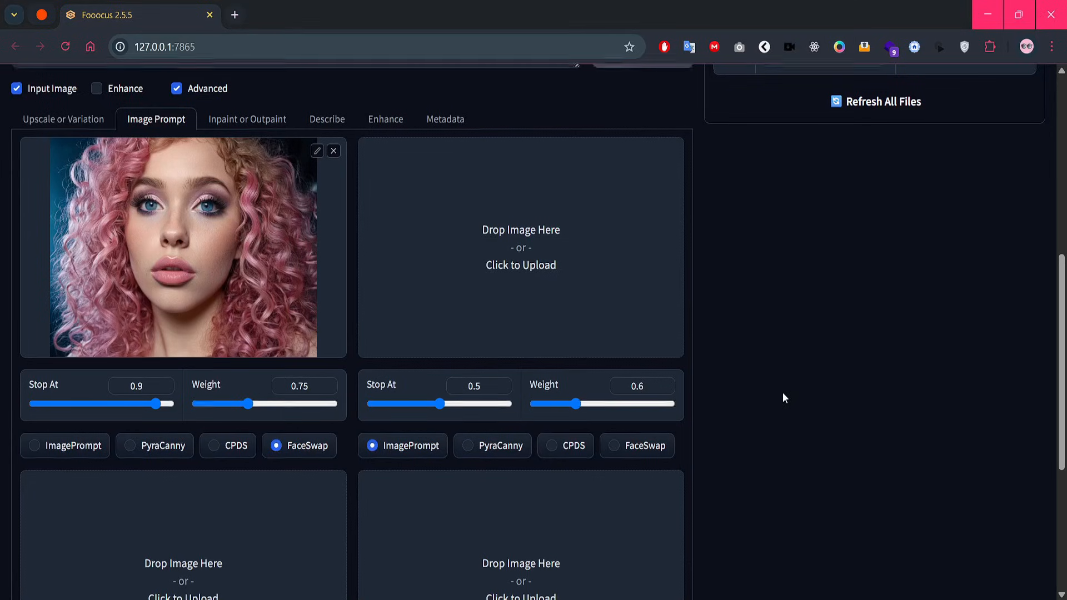
Set base model epicrealismXL_vxviiCrystalclear and edit the prompt to 'enjoying coffee at shop, smiling'
left_click(789, 148)
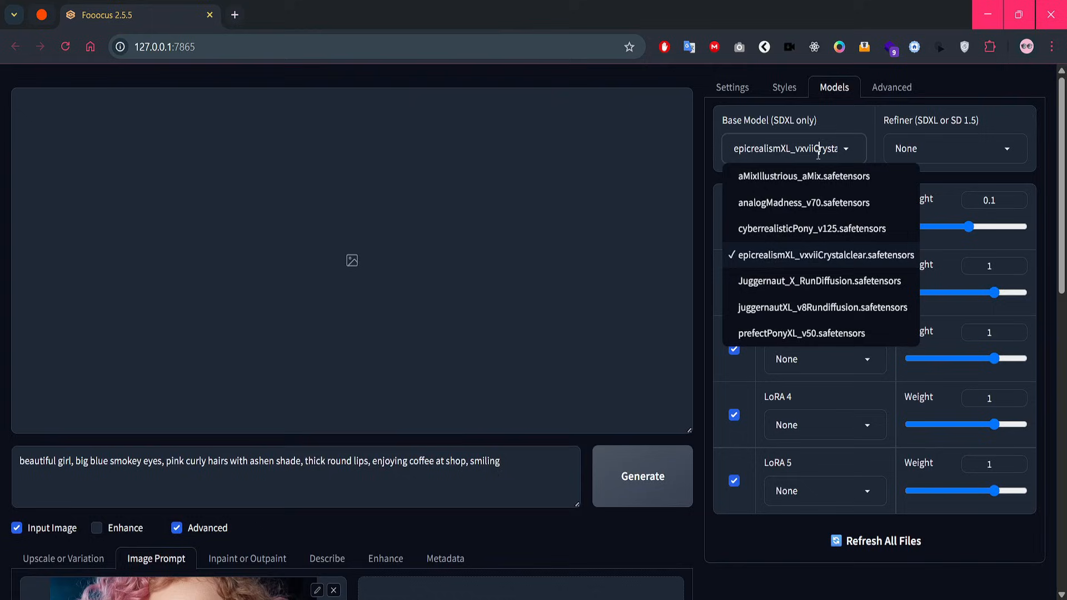
left_click(480, 521)
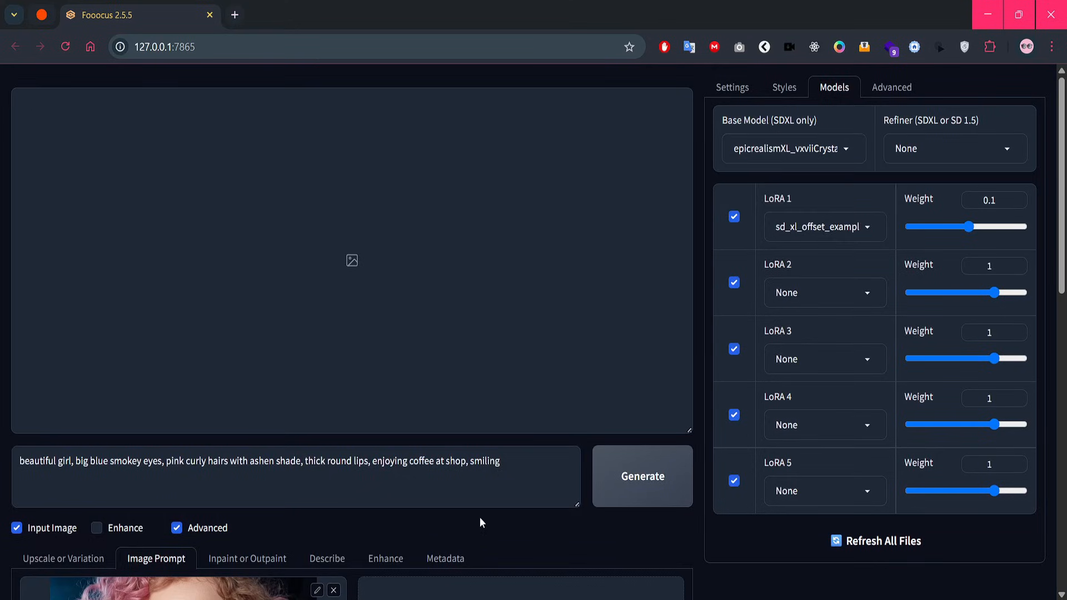
left_click(374, 469)
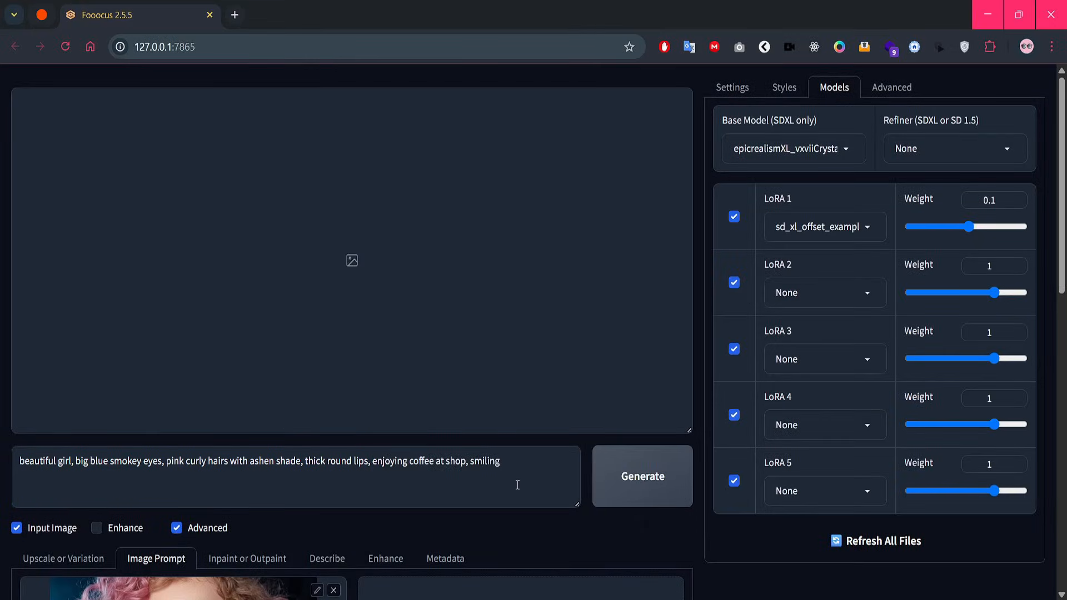
scroll("down", 3)
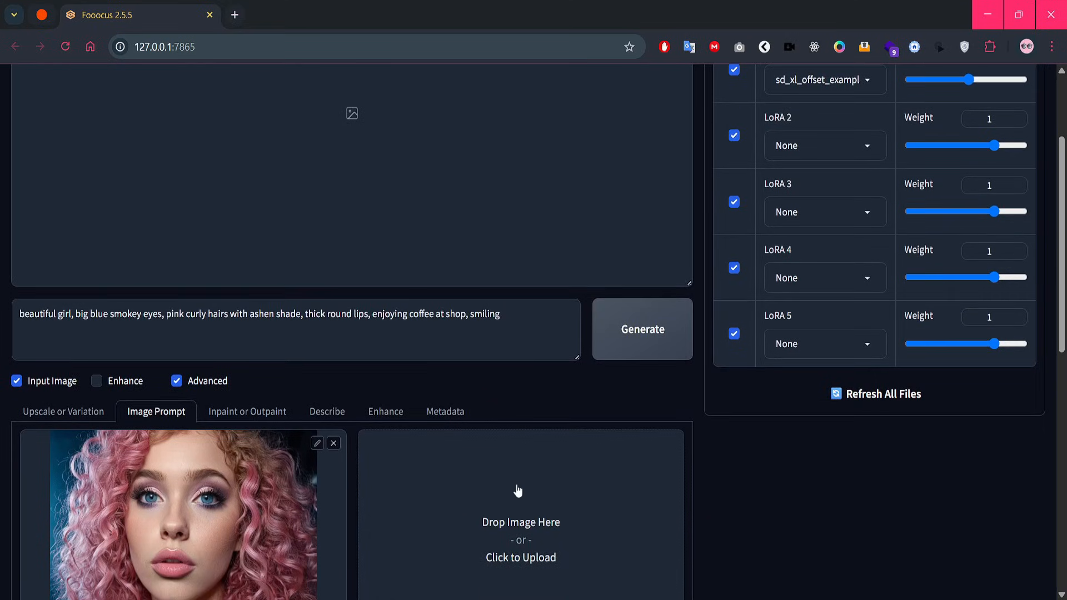
scroll("up", 3)
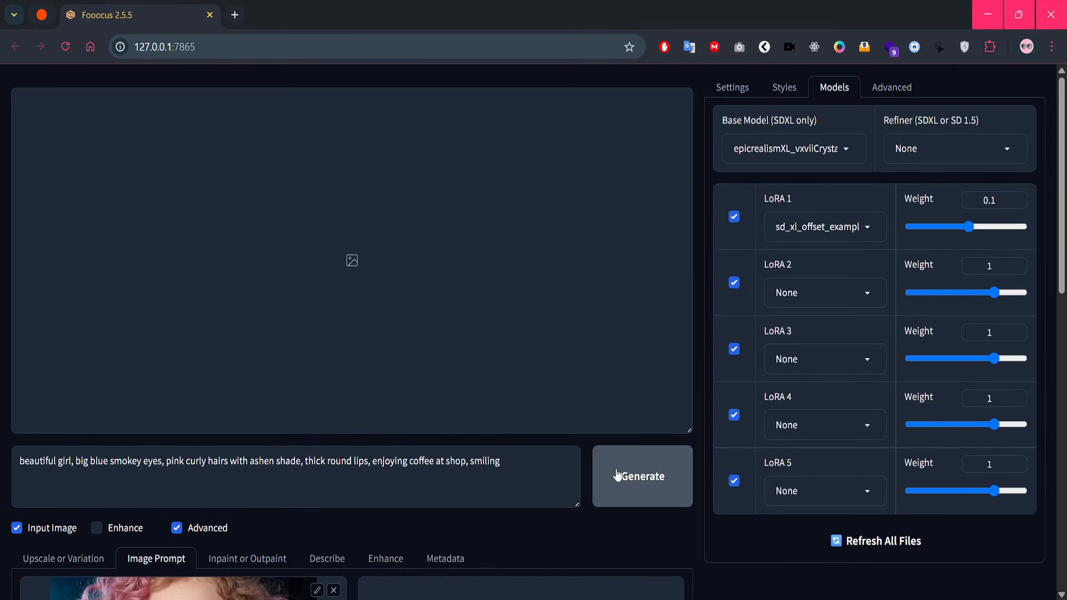
Generate two café portraits of the pink-haired woman and view one enlarged
left_click(640, 476)
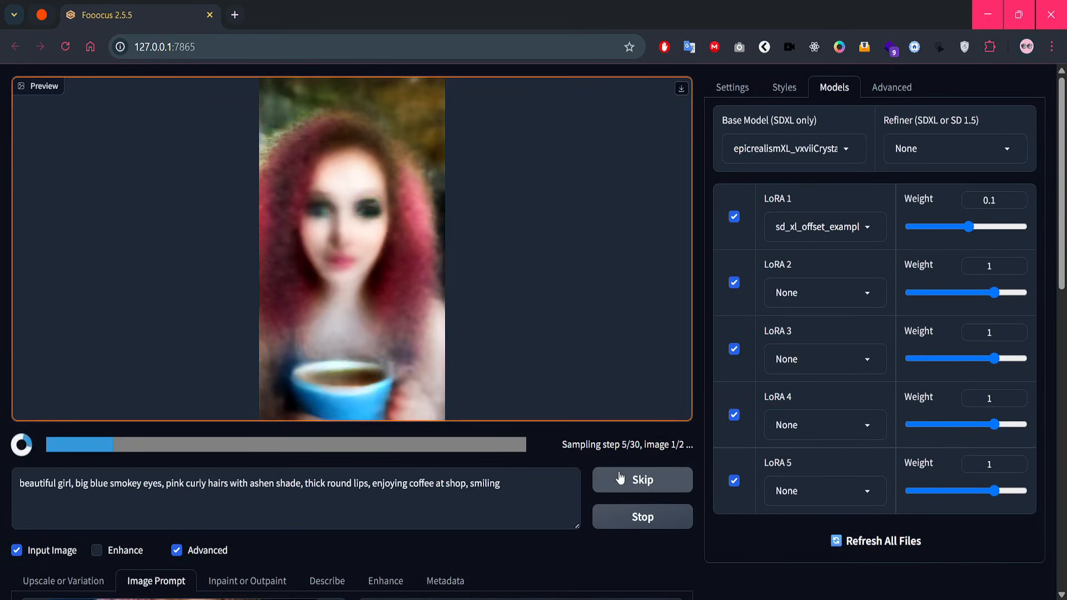
scroll("down", 3)
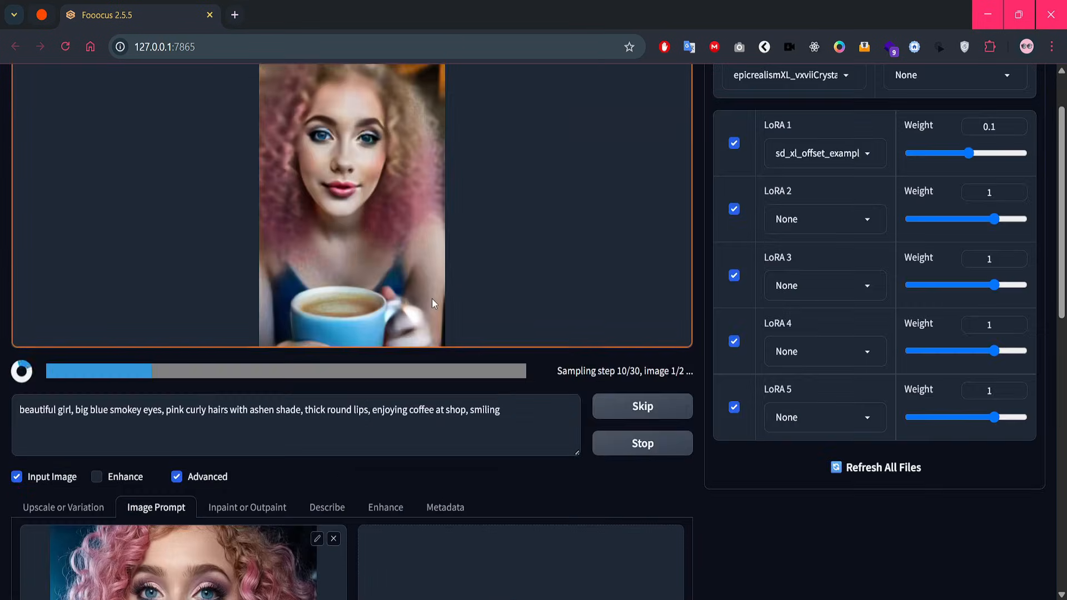
scroll("down", 3)
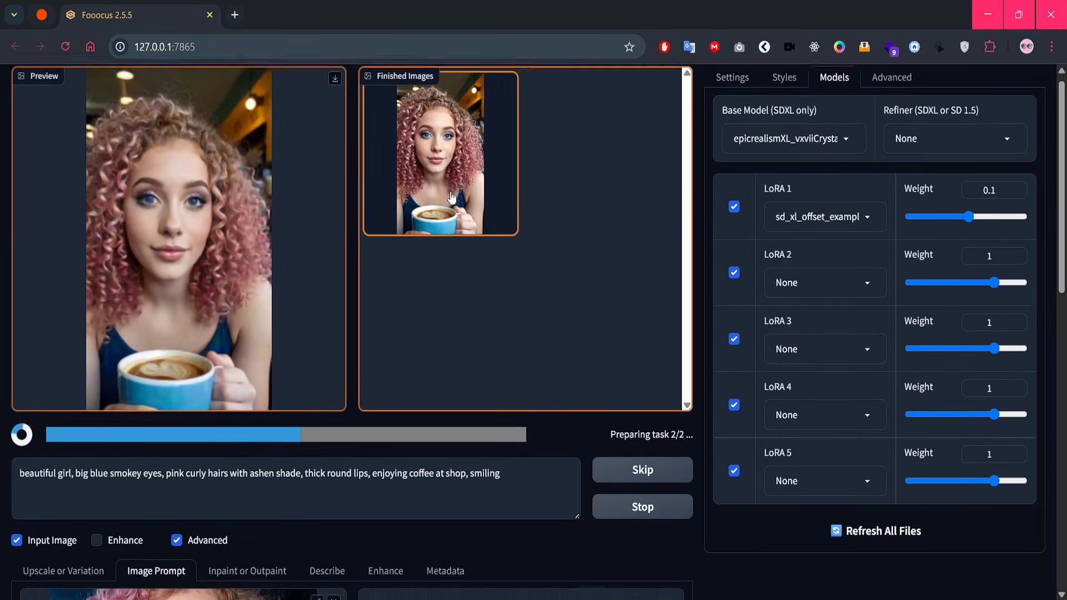
left_click(440, 154)
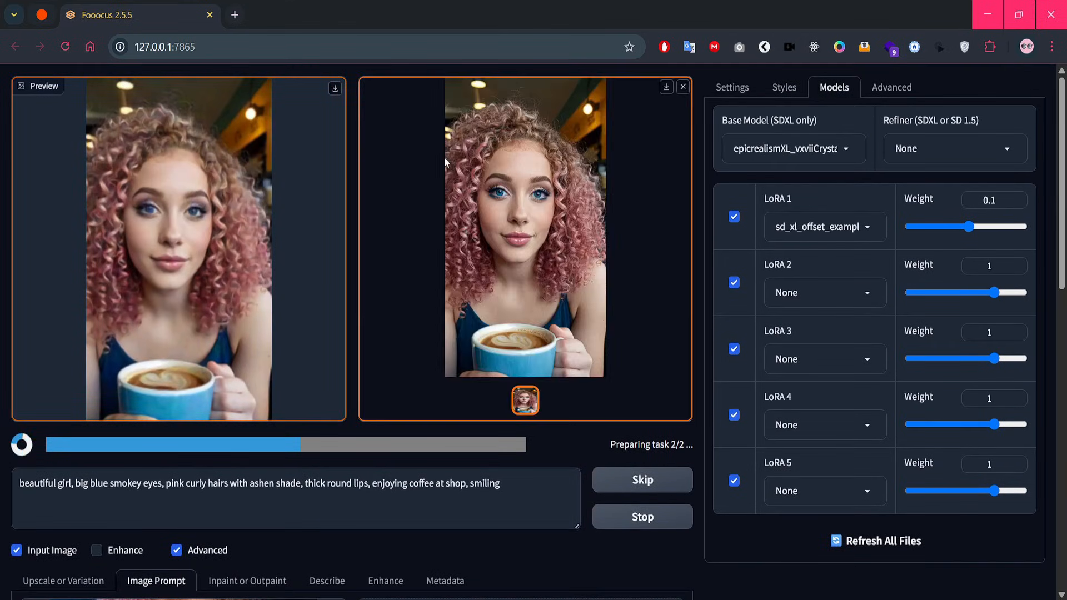
scroll("down", 3)
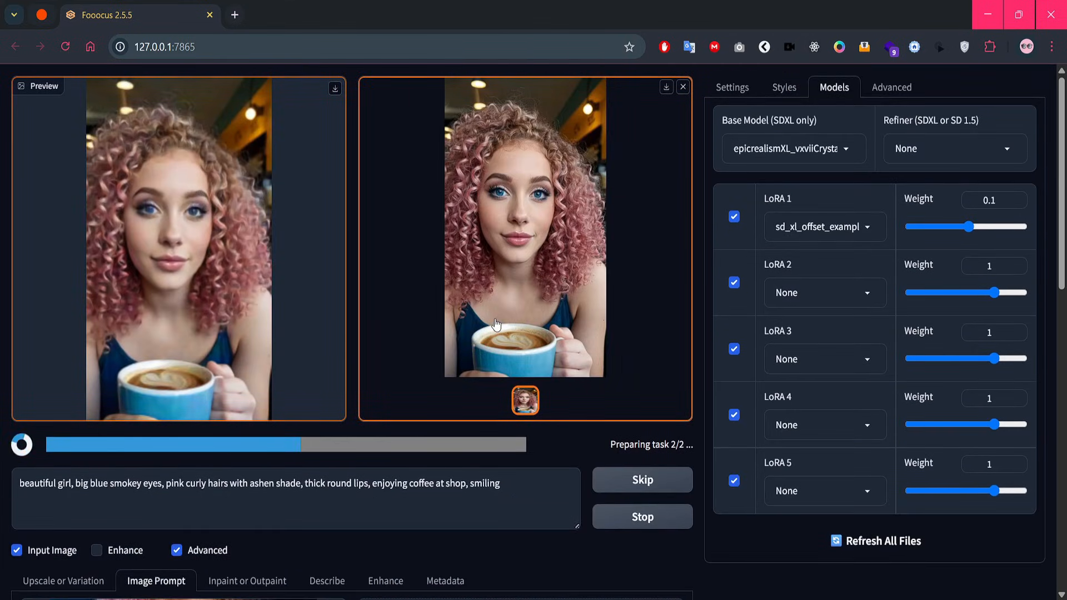
scroll("down", 3)
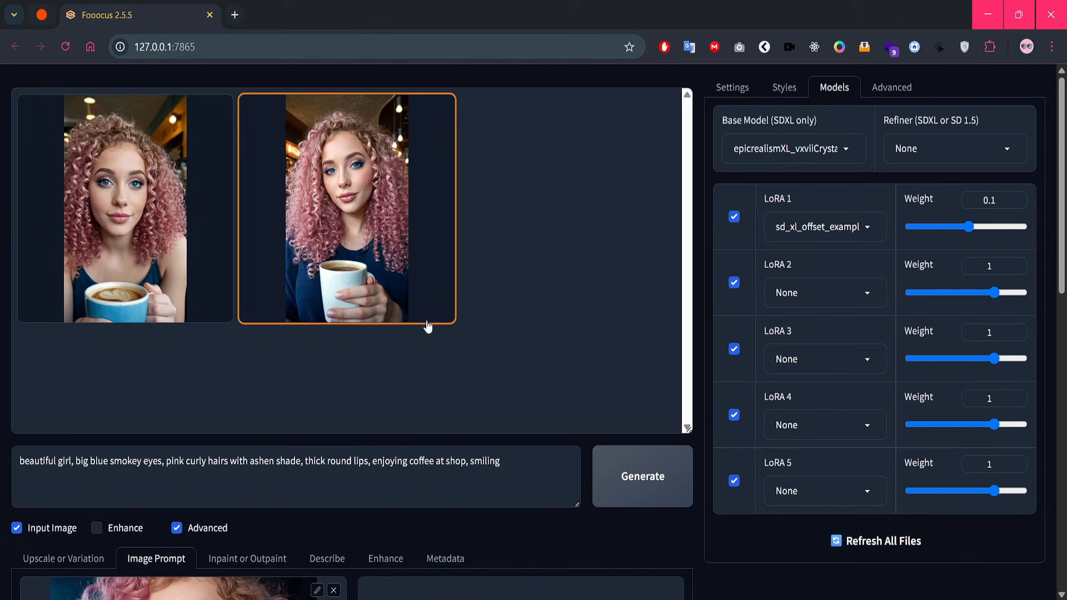
Replace 'enjoying coffee at shop, smiling' in the prompt with 'studying with glasses on'
scroll("down", 3)
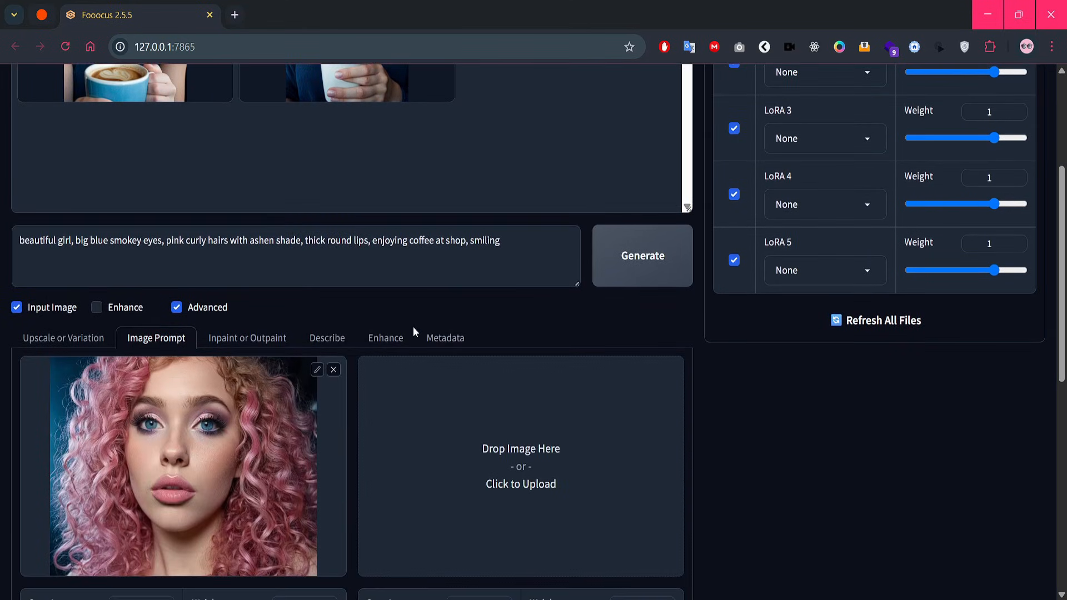
scroll("up", 3)
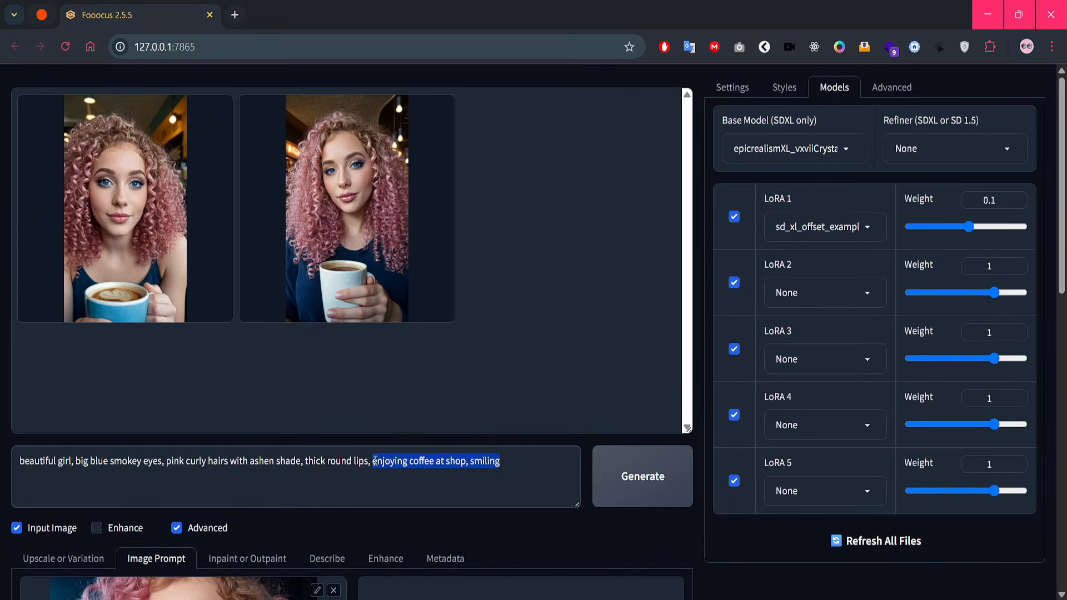
type("stud")
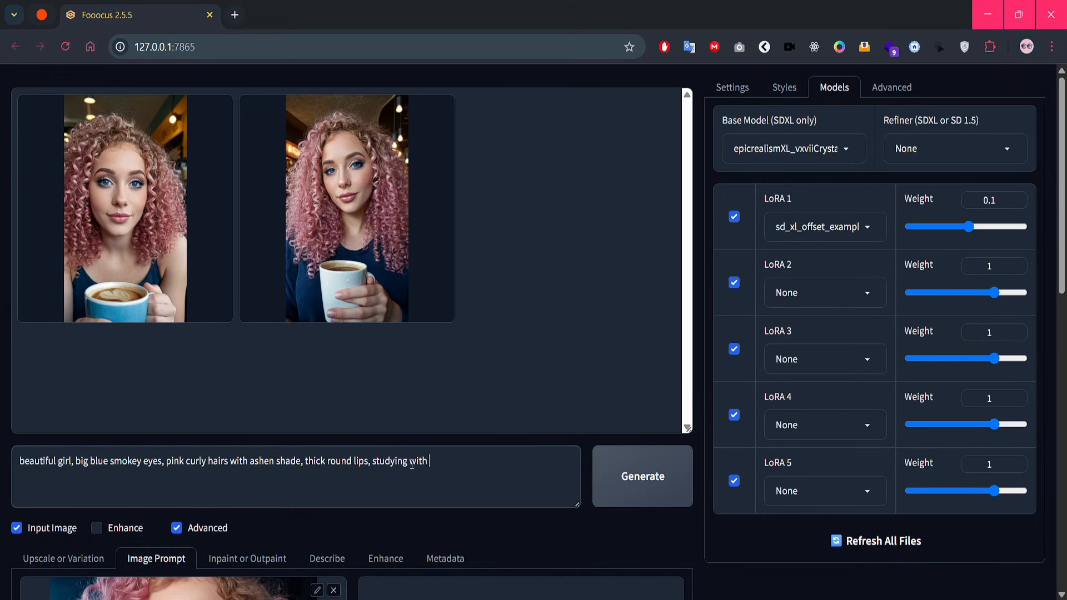
type("glasses on")
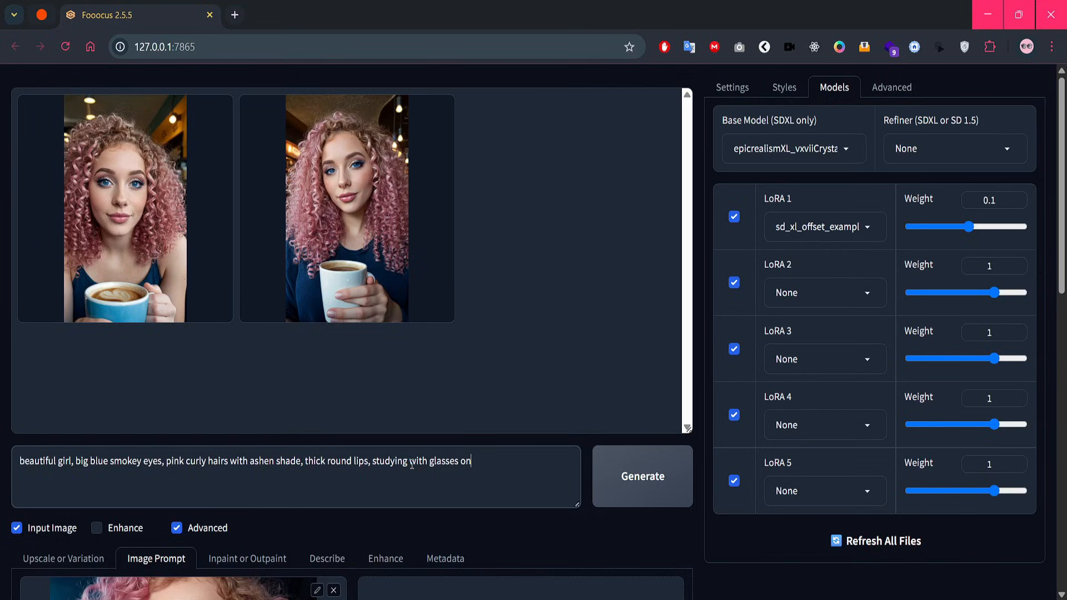
Generate two images of the woman in glasses studying with an open book
left_click(640, 476)
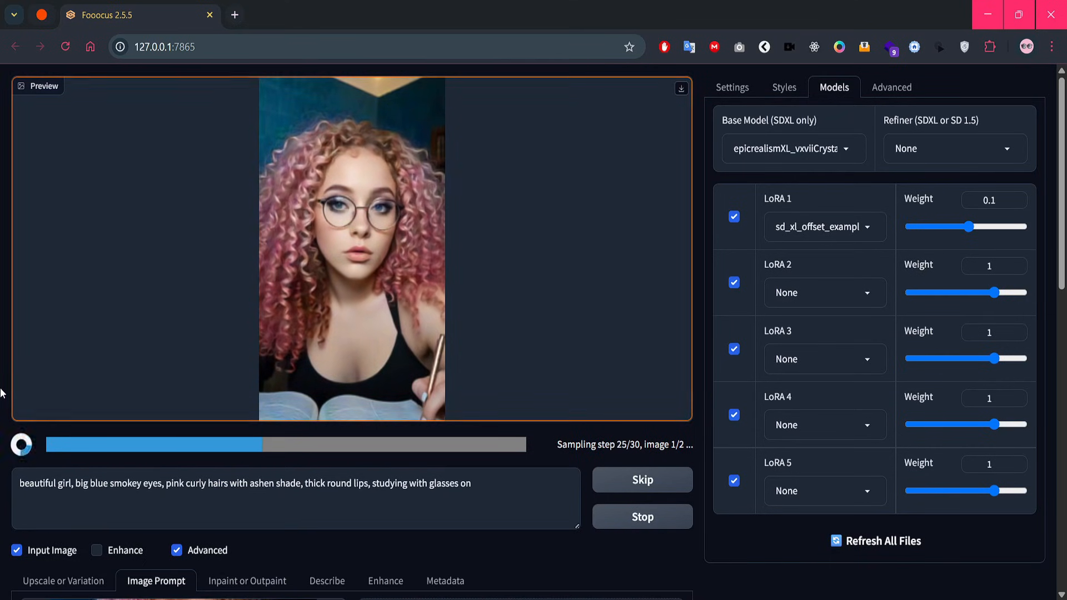
scroll("down", 3)
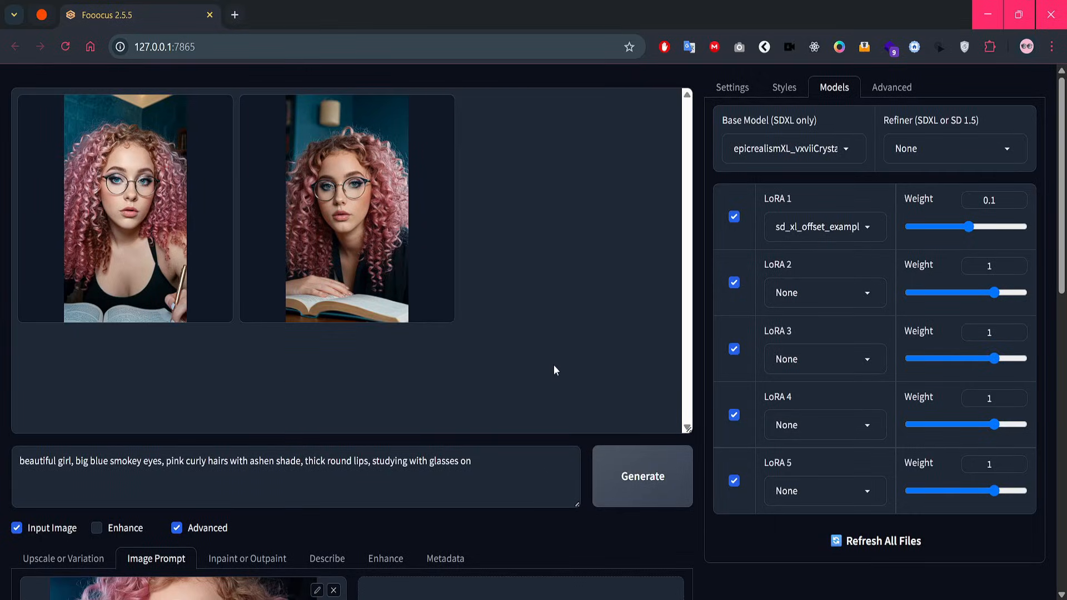
mouse_move(548, 366)
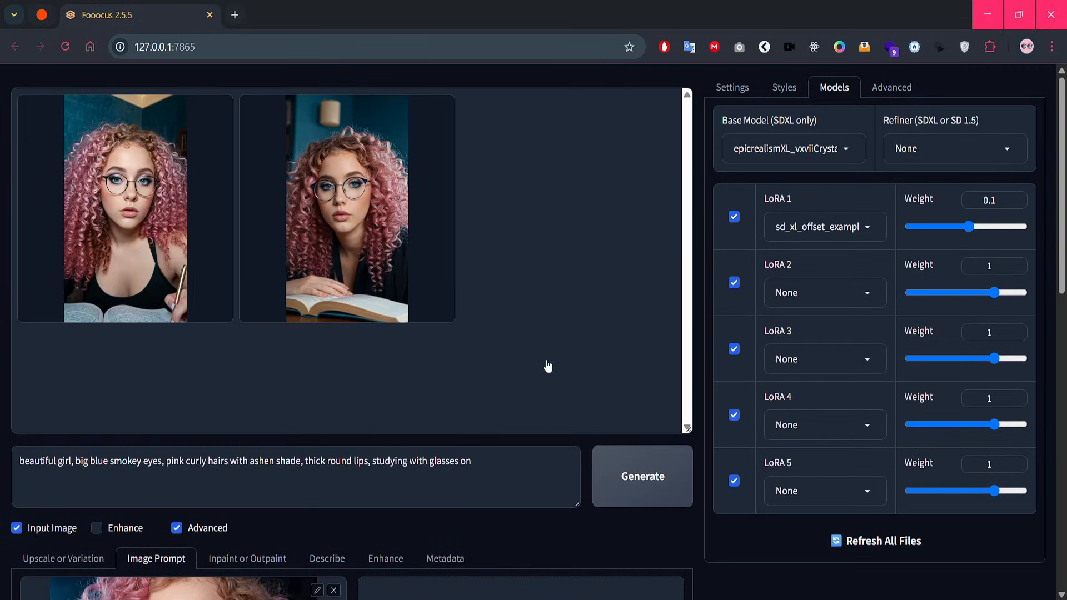
Scroll through the studying results and remove 'studying with glasses on' from the prompt
scroll("down", 3)
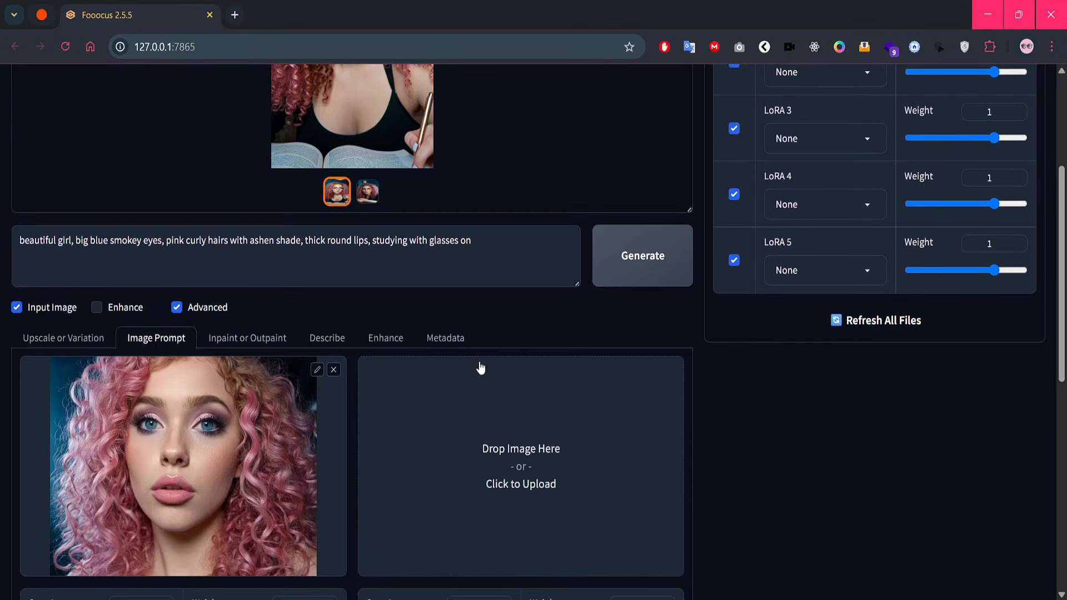
scroll("up", 3)
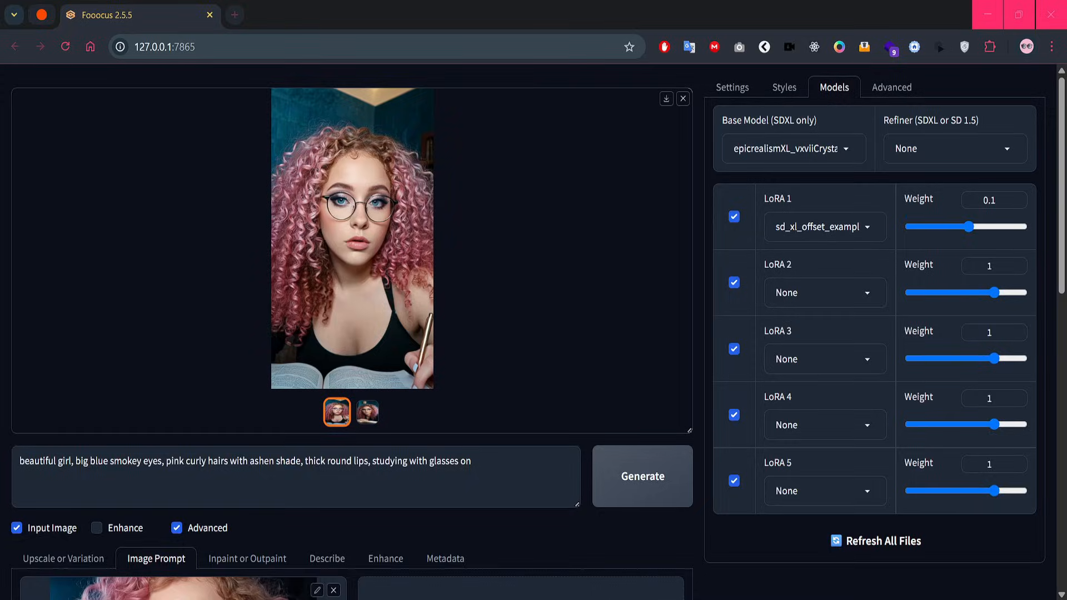
scroll("down", 3)
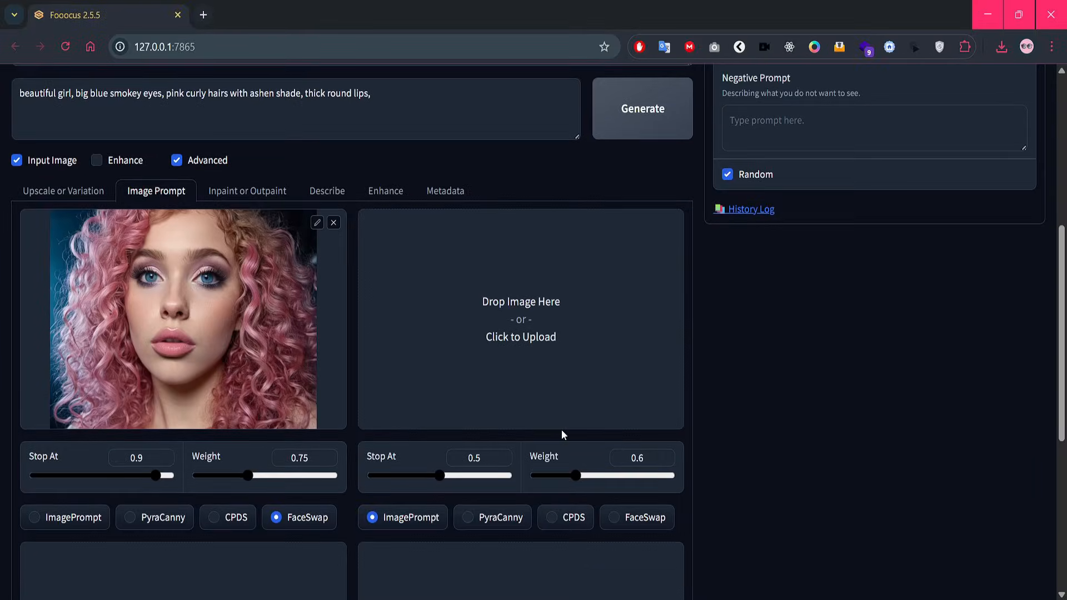
mouse_move(494, 351)
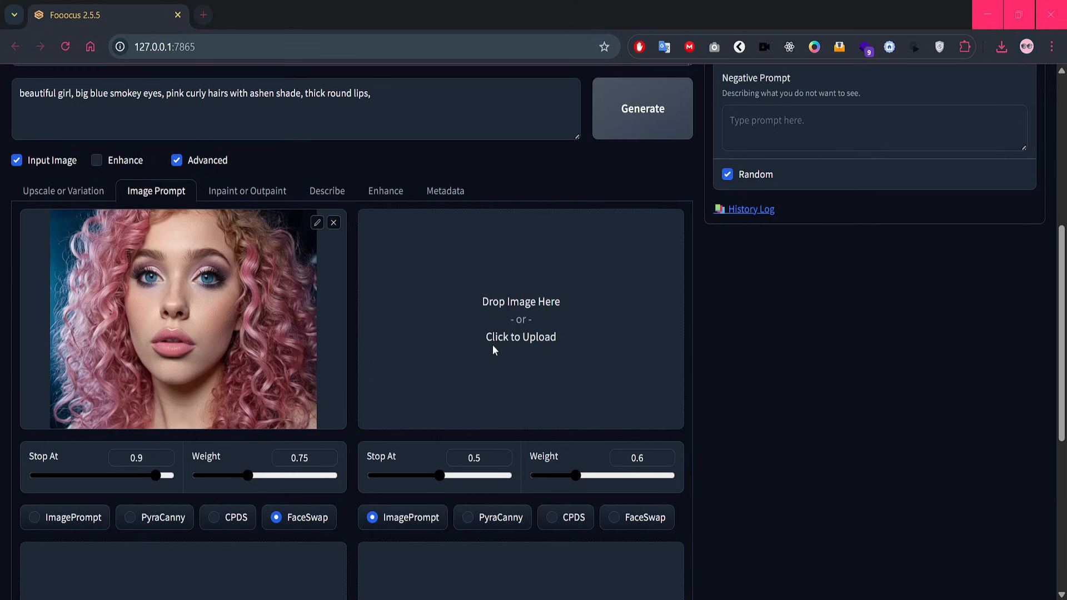
Upload the gym photo into the second image-prompt slot as PyraCanny with weight 1
left_click(521, 337)
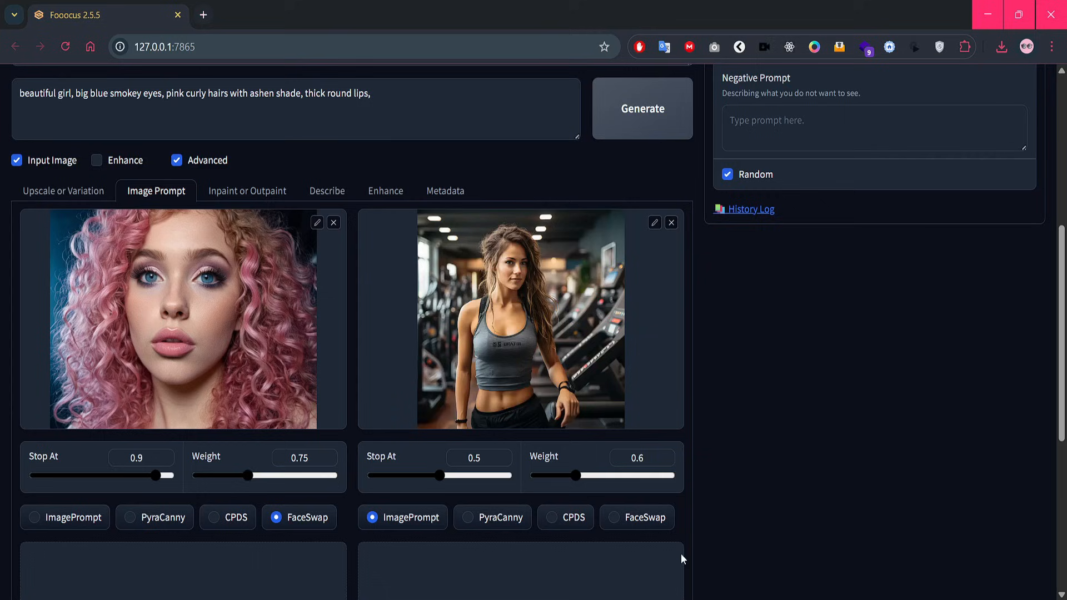
scroll("down", 3)
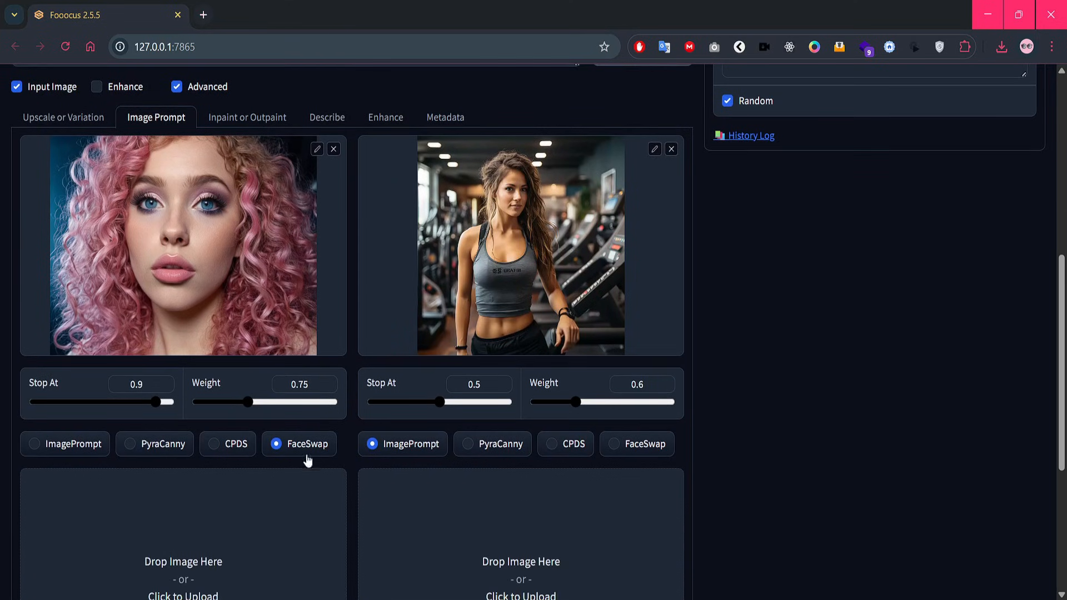
left_click(493, 443)
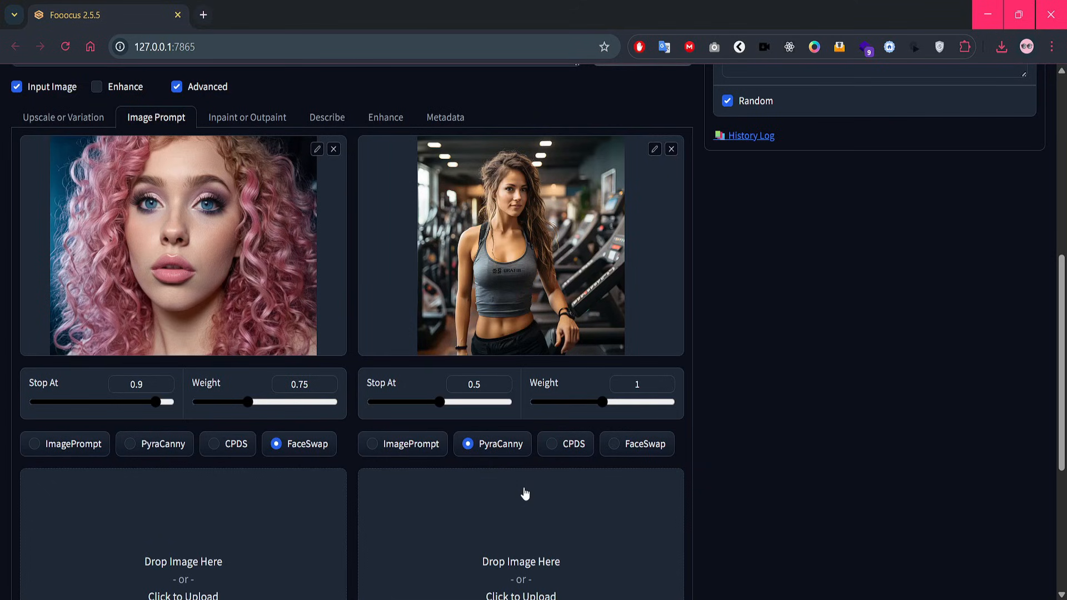
scroll("up", 3)
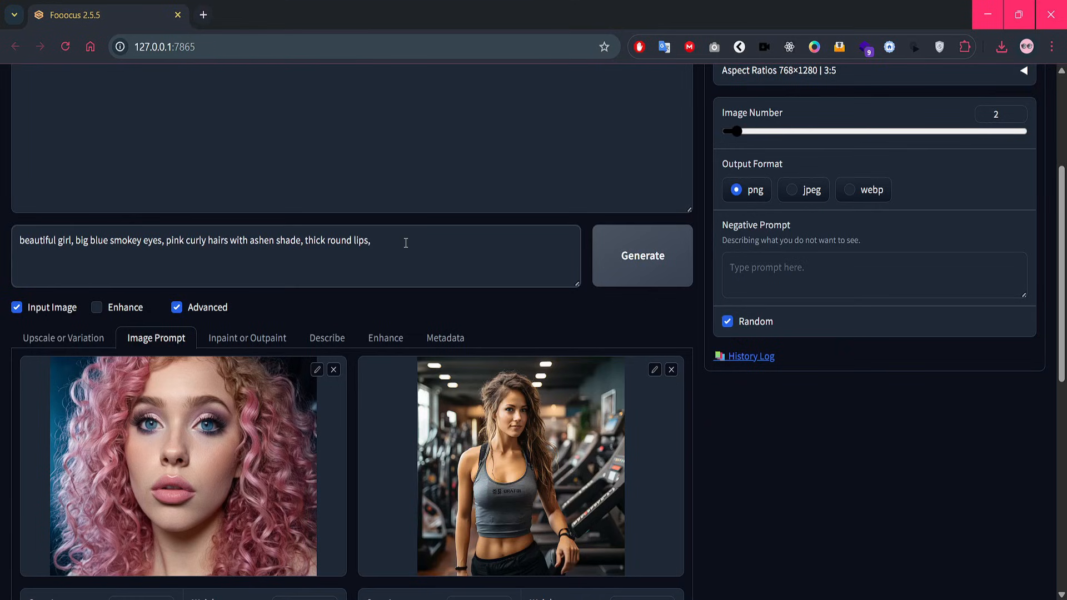
Append 'posing in the gym' to the prompt, keeping the 768×1280 aspect ratio
type("posing in the gym")
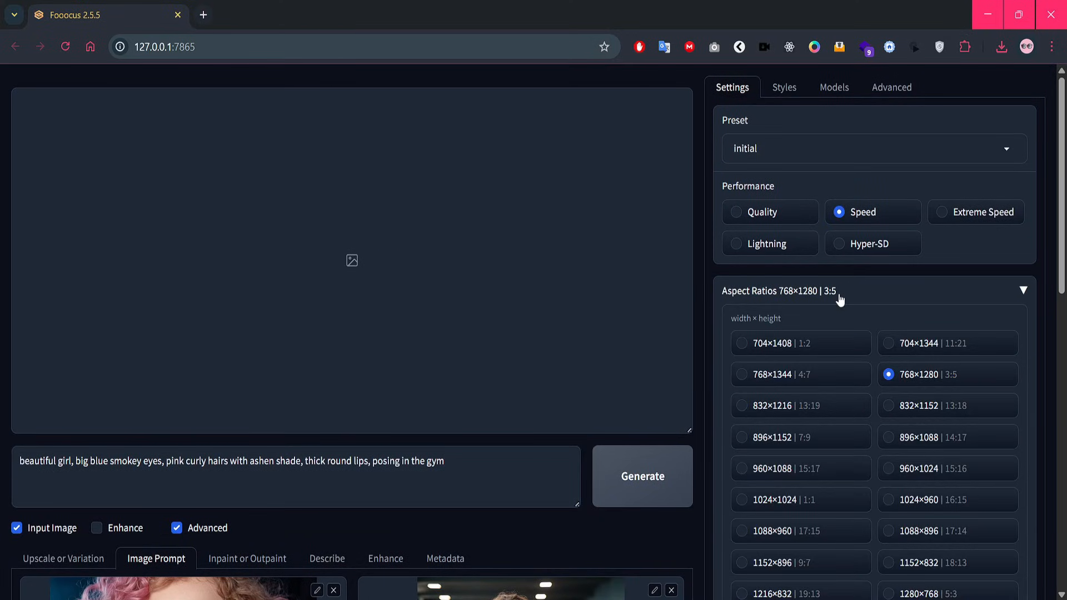
mouse_move(865, 294)
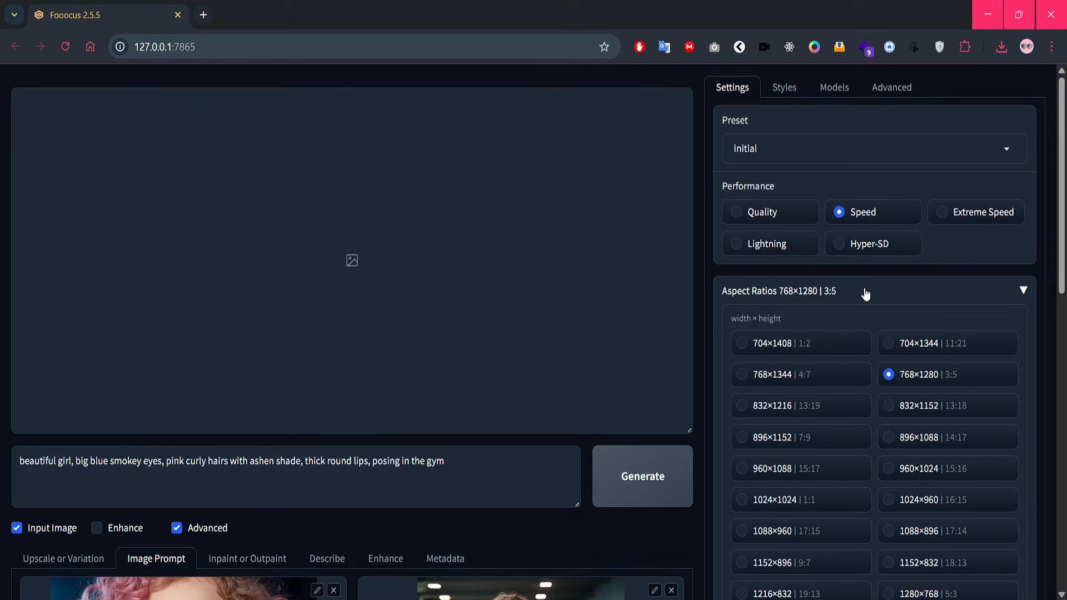
left_click(1020, 291)
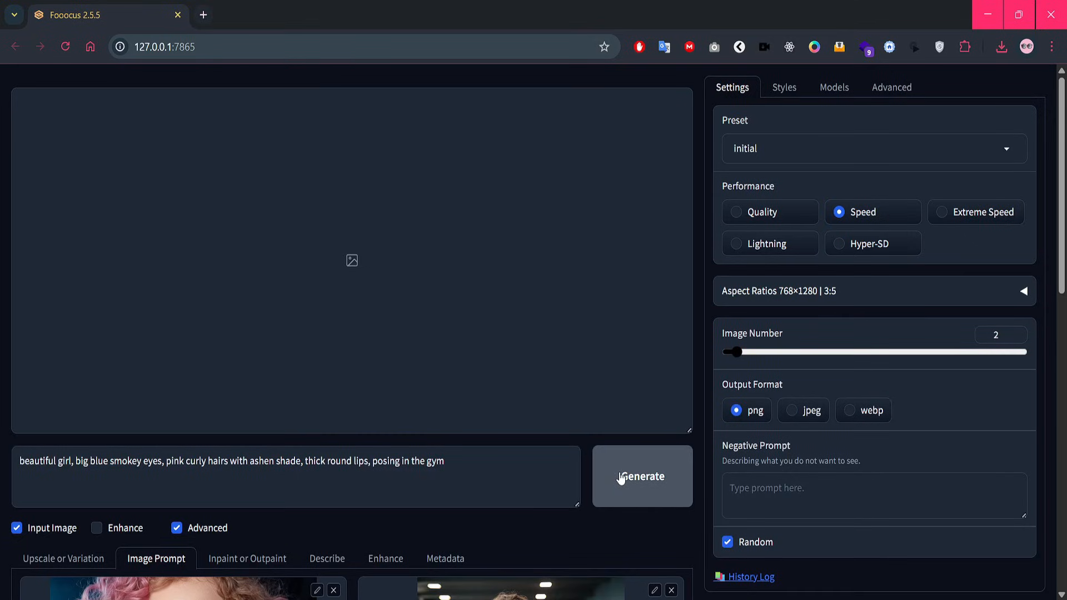
Generate two images of the pink-haired woman posing in the gym
left_click(641, 477)
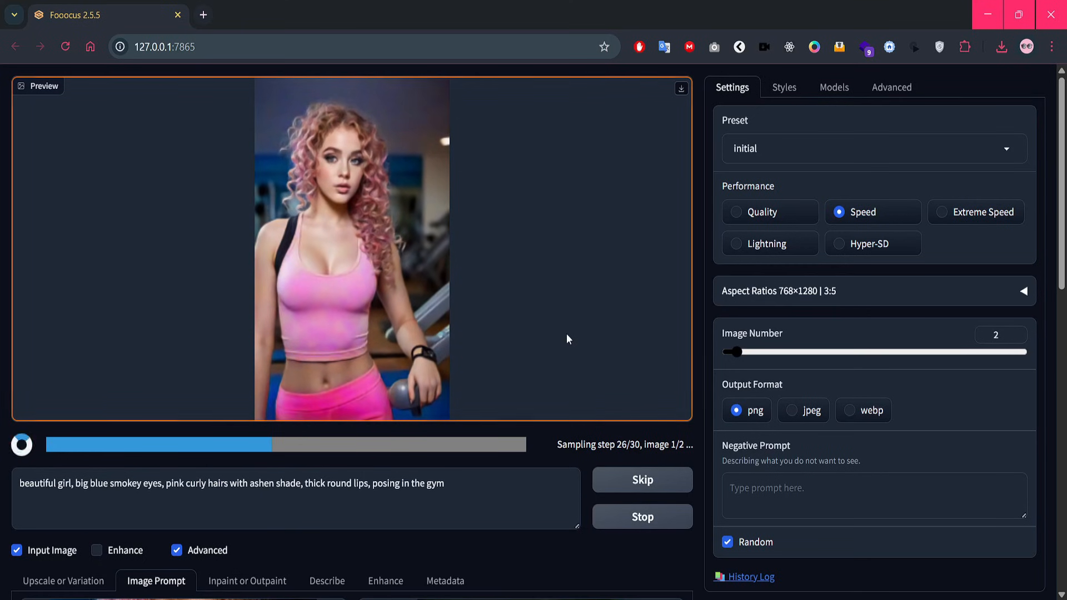
scroll("down", 3)
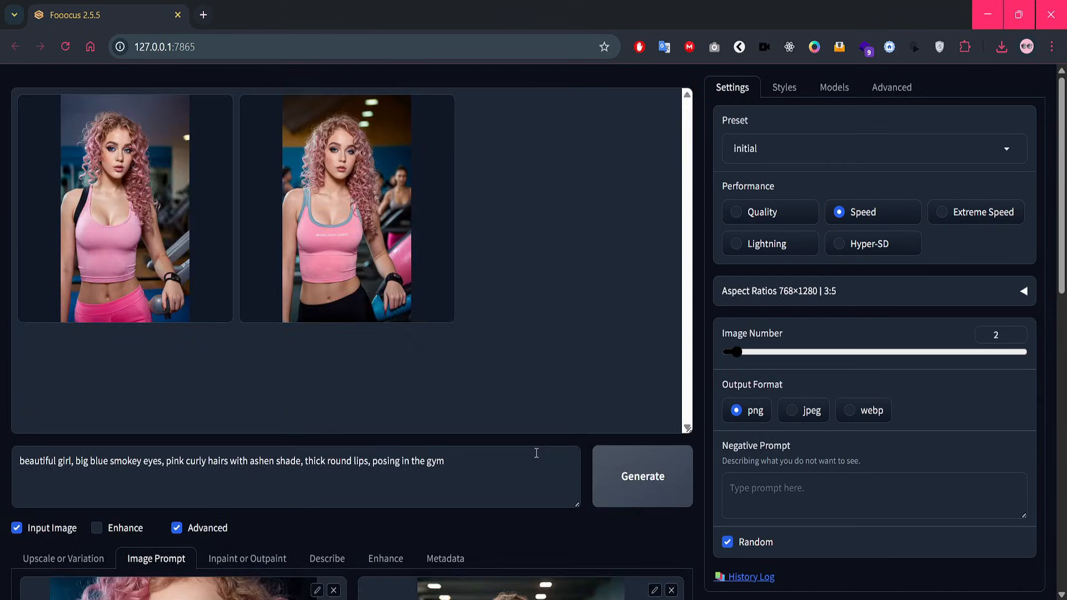
scroll("down", 3)
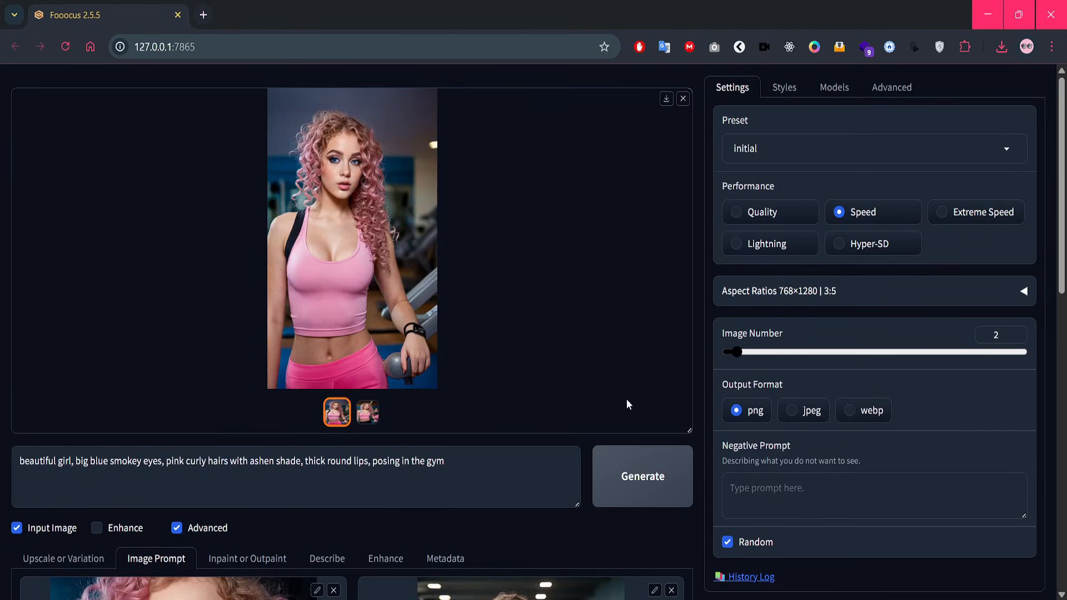
View both gym portraits full-size in the lightbox, then close it
left_click(352, 239)
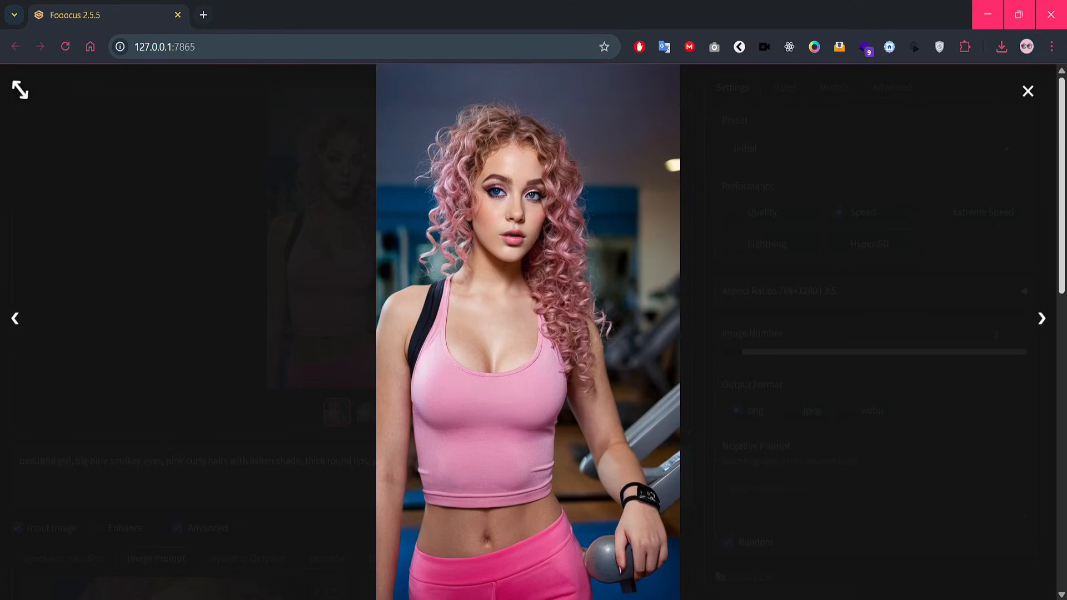
left_click(1041, 319)
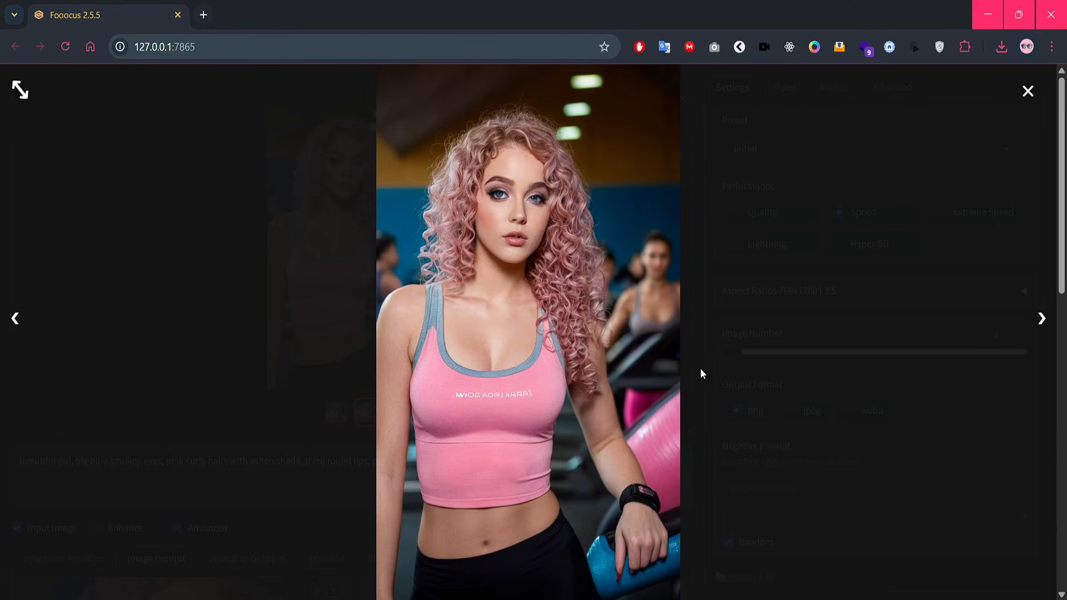
left_click(1028, 90)
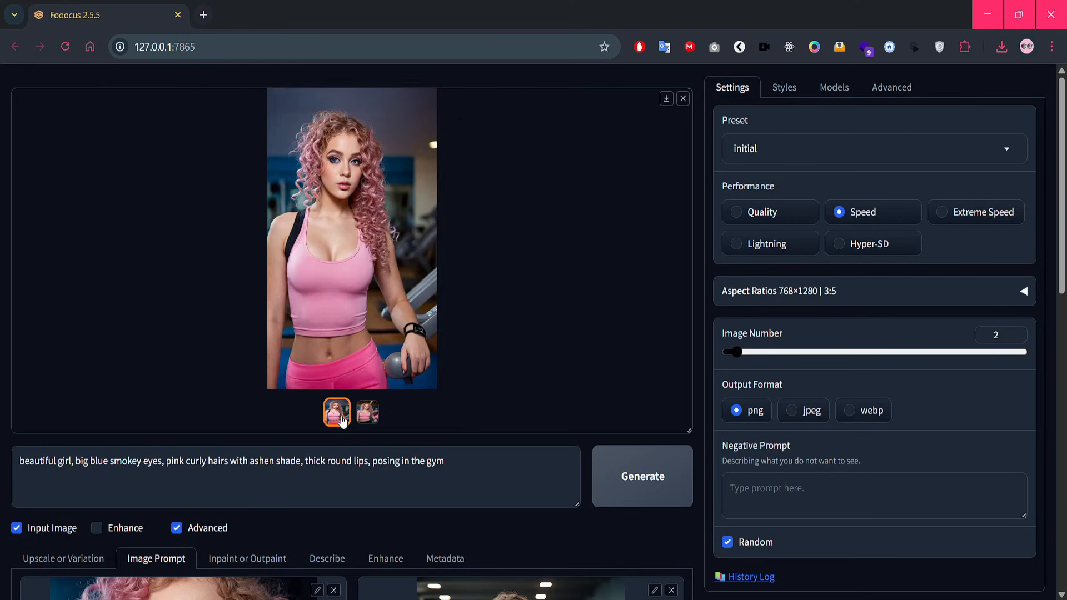
scroll("down", 3)
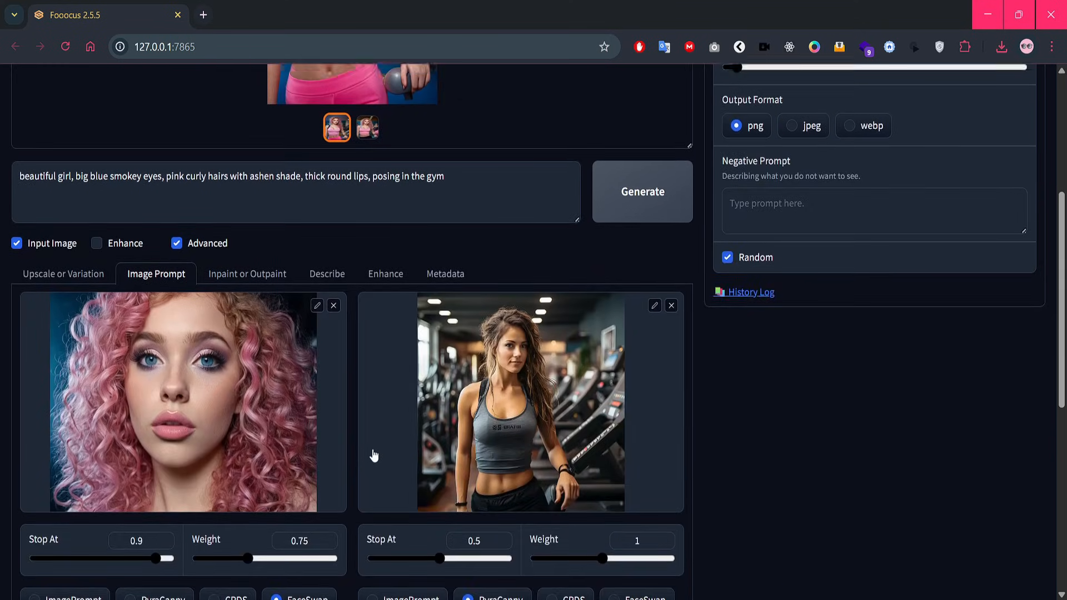
scroll("up", 3)
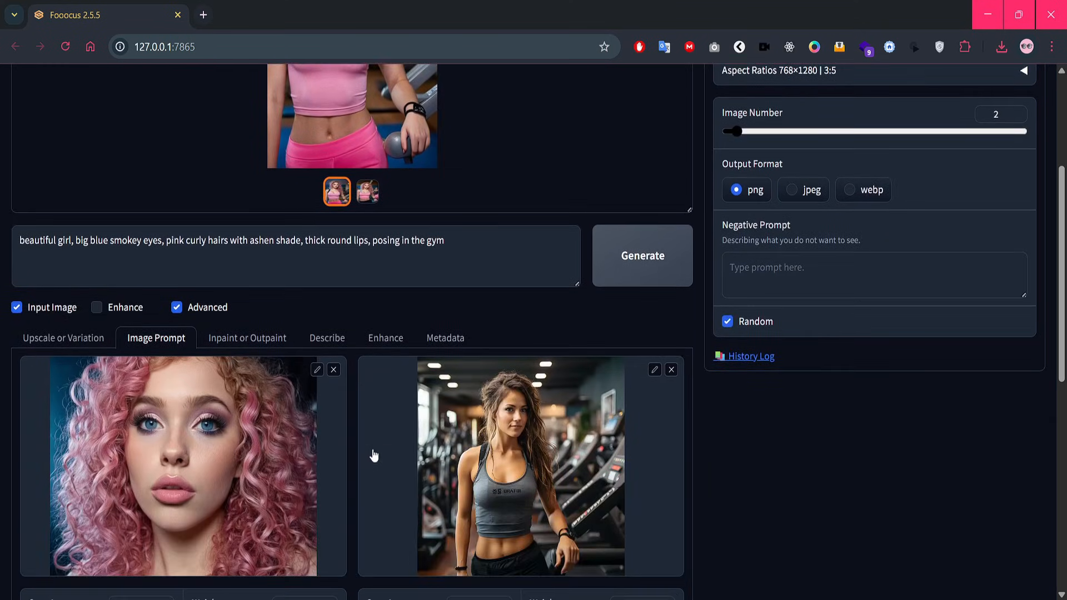
scroll("up", 3)
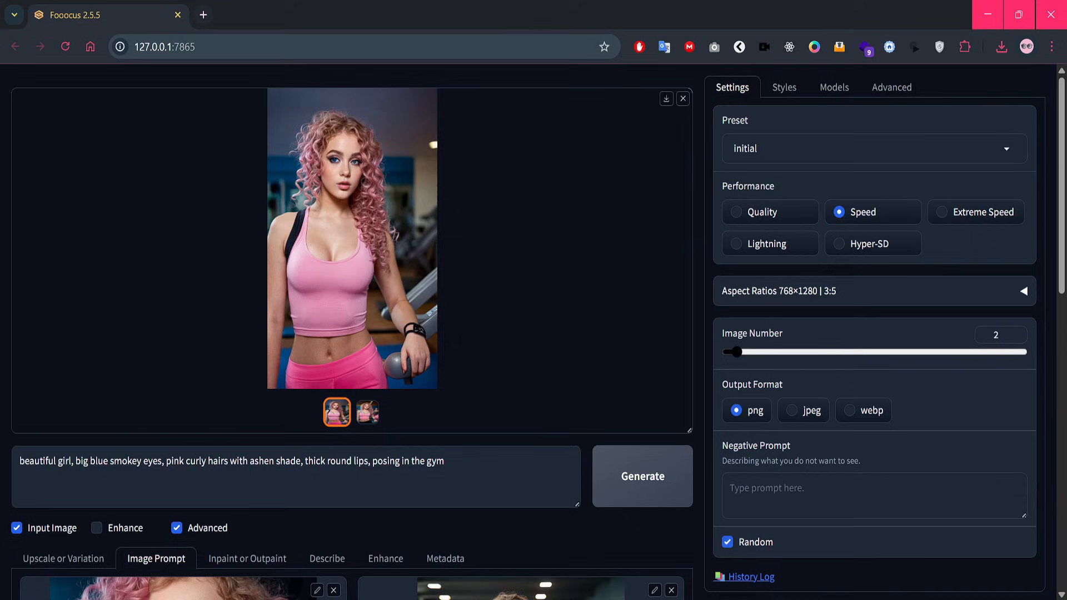
mouse_move(726, 557)
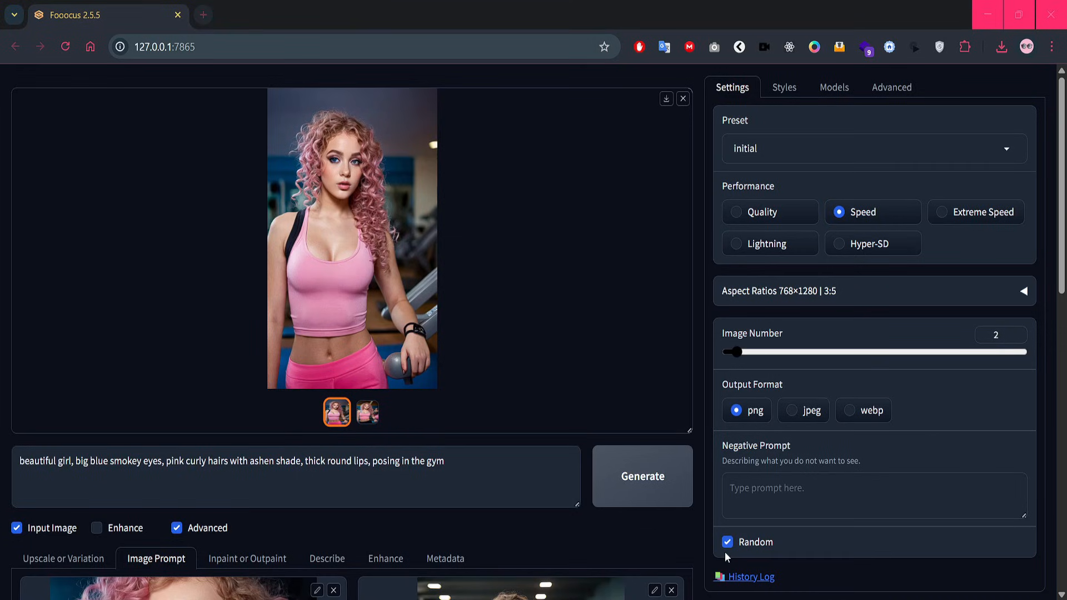